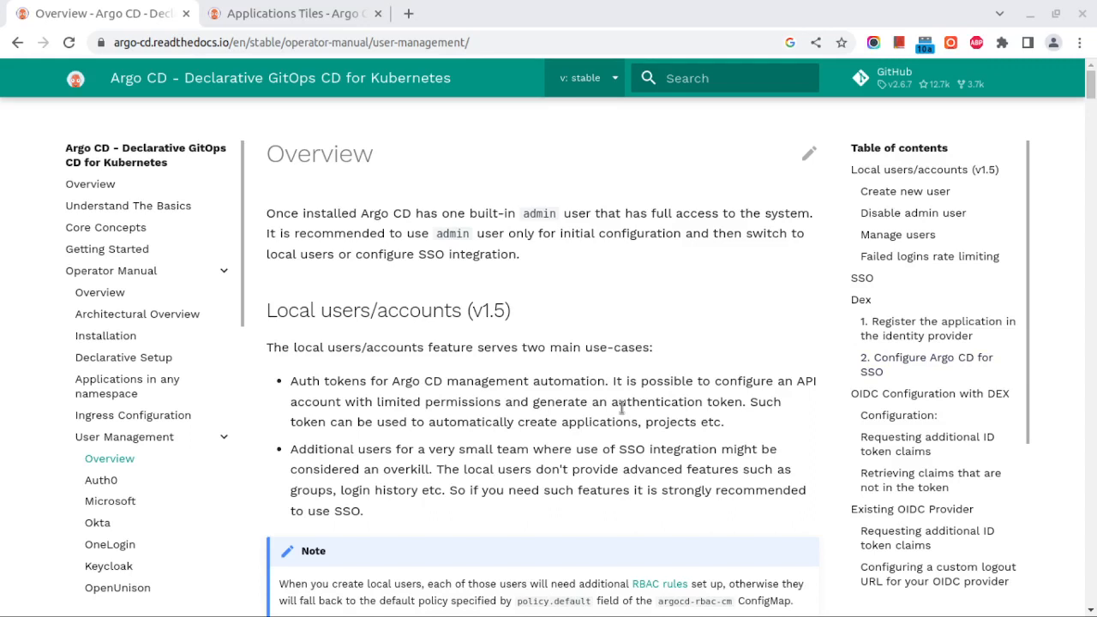
pyautogui.moveTo(419, 446)
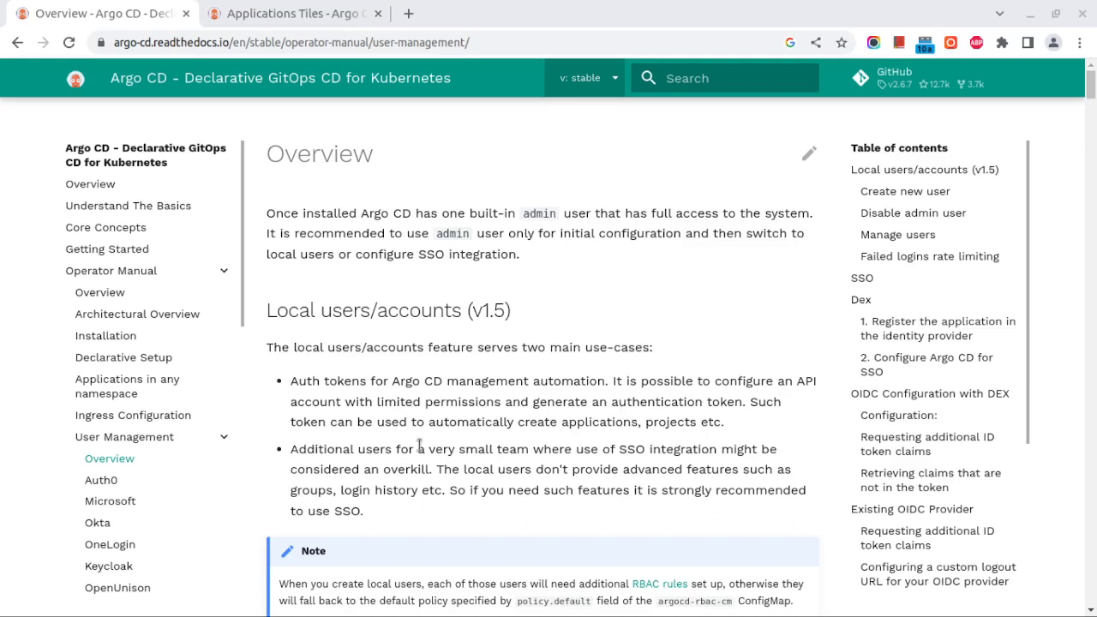
pyautogui.moveTo(403, 444)
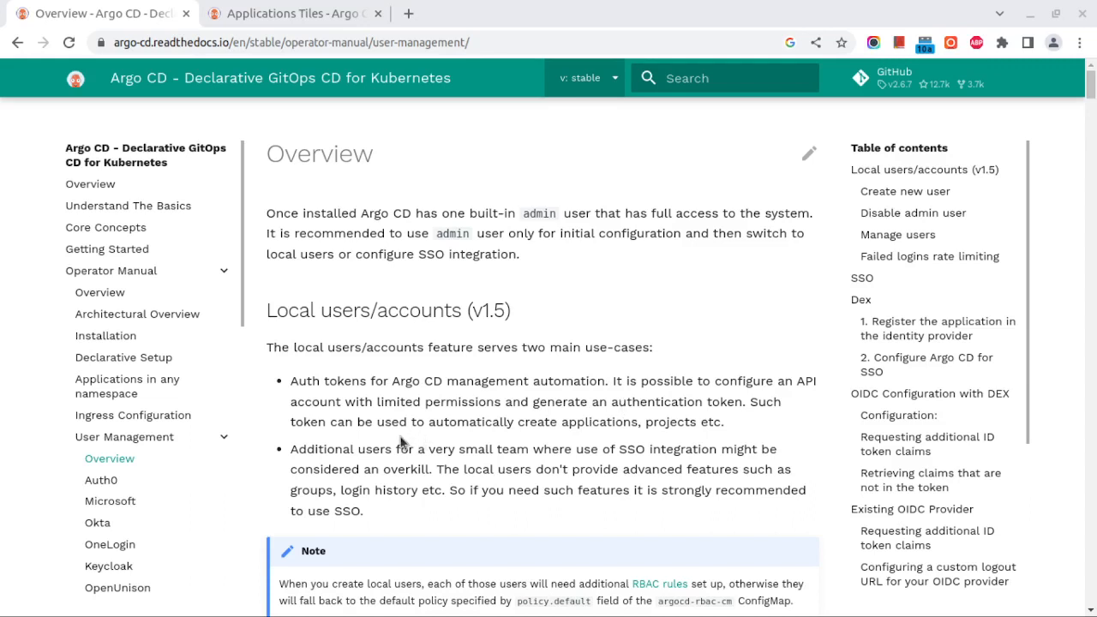
pyautogui.moveTo(238, 459)
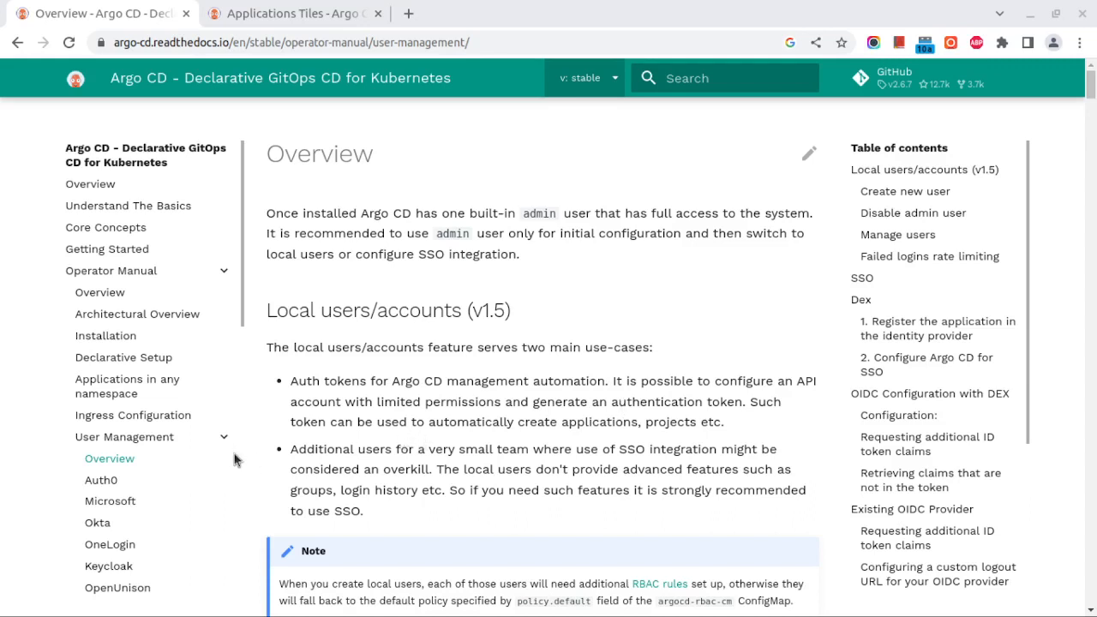
pyautogui.moveTo(466, 336)
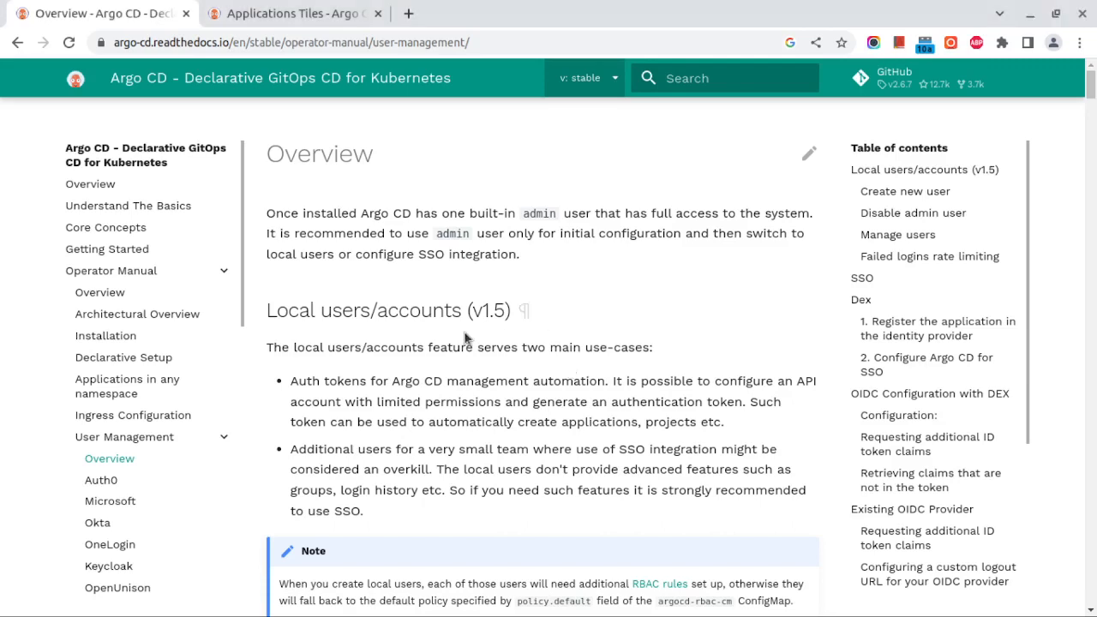
pyautogui.moveTo(611, 238)
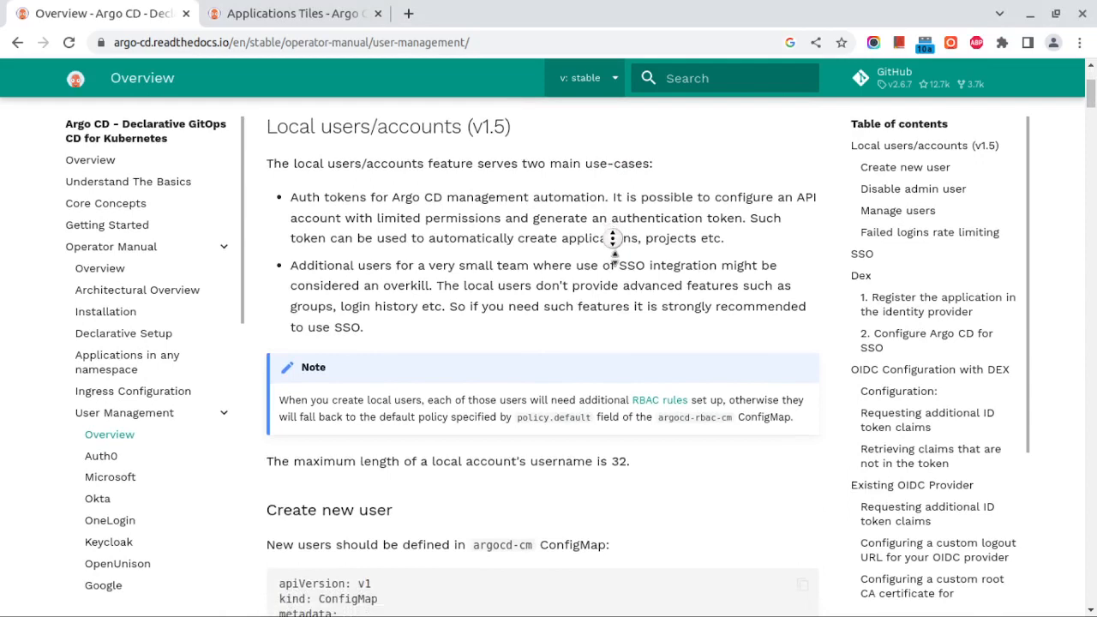
# Step: Scroll the User Management docs to 'Create new user' and highlight the argocd-cm sentence
pyautogui.scroll(-3)
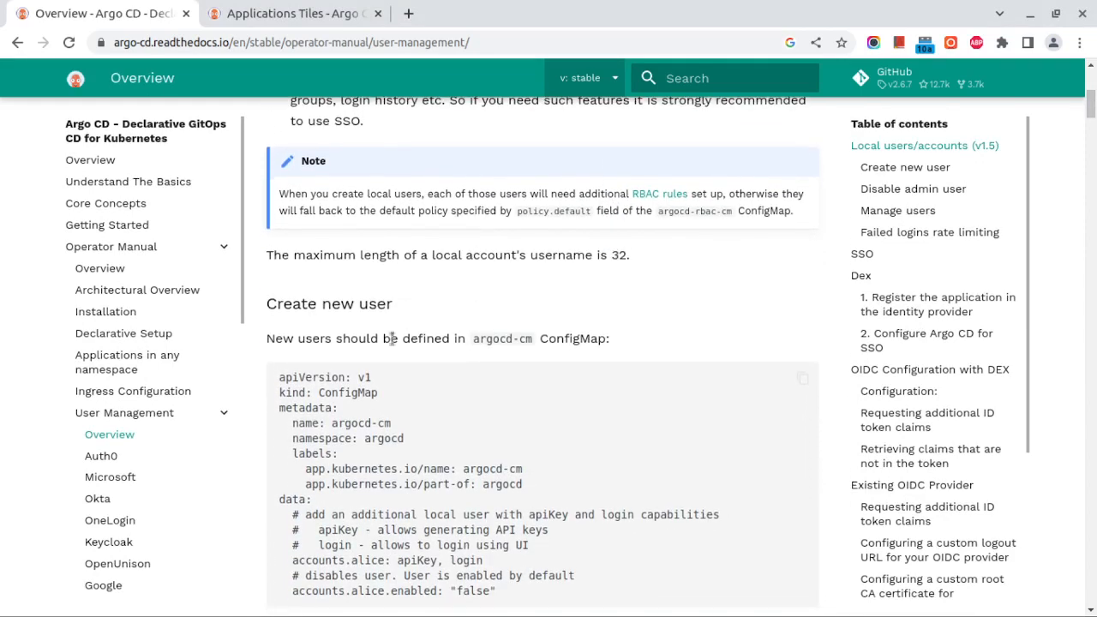
pyautogui.moveTo(381, 338); pyautogui.dragTo(609, 338)
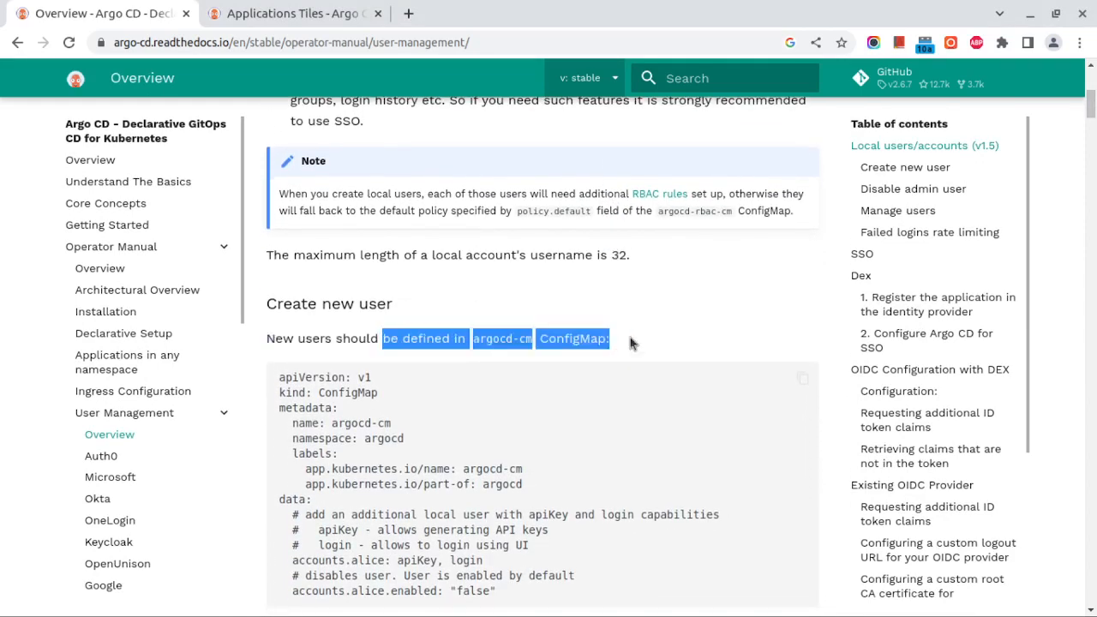
pyautogui.scroll(-3)
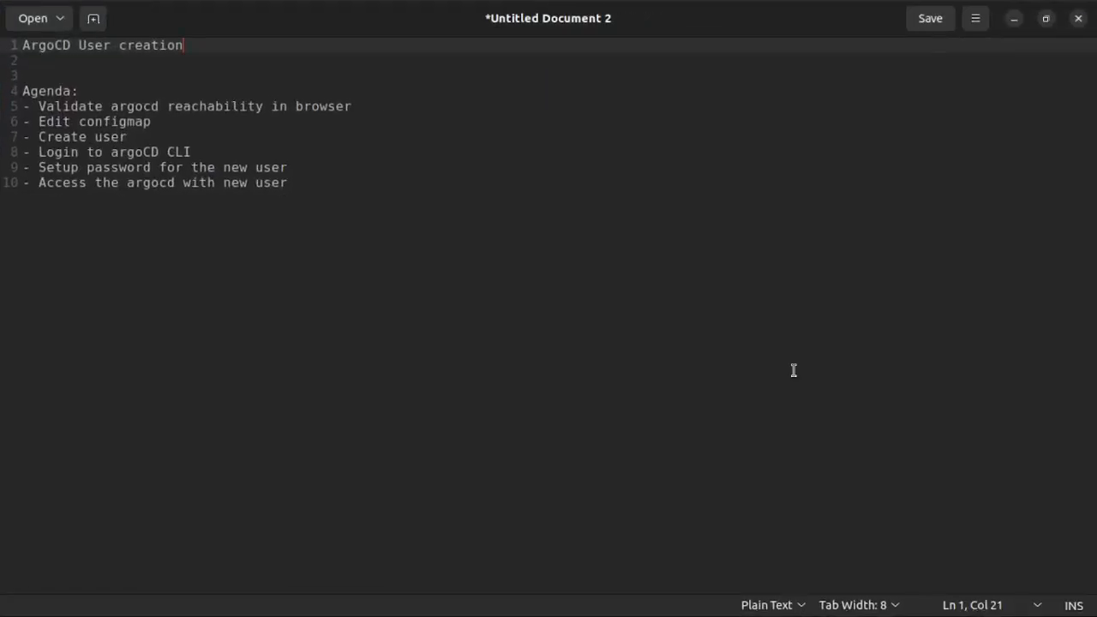
pyautogui.moveTo(260, 137)
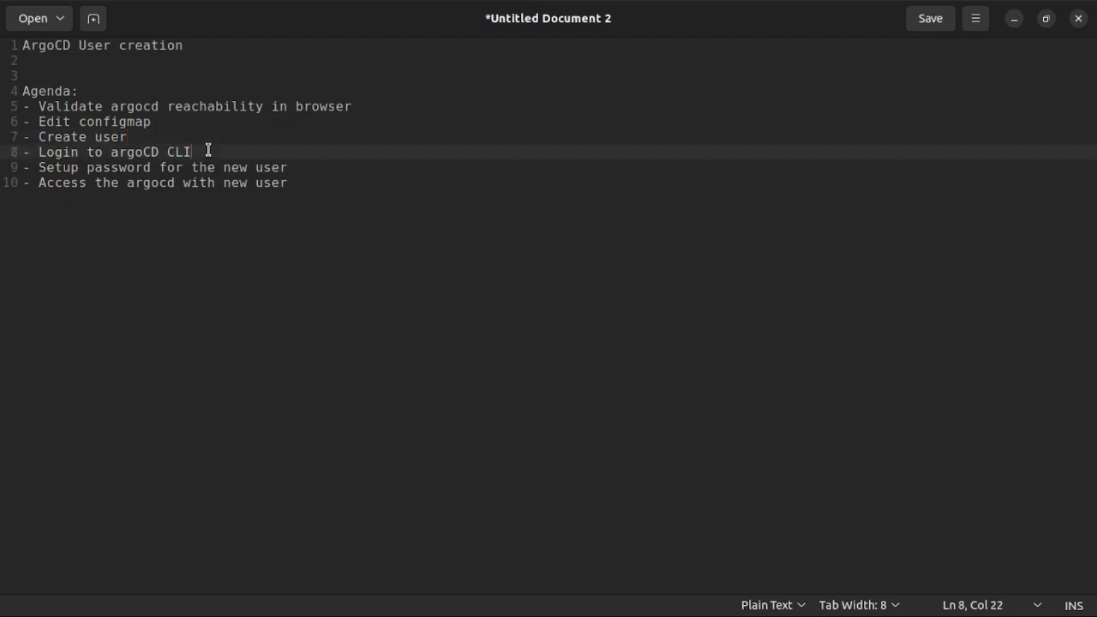
pyautogui.moveTo(306, 164)
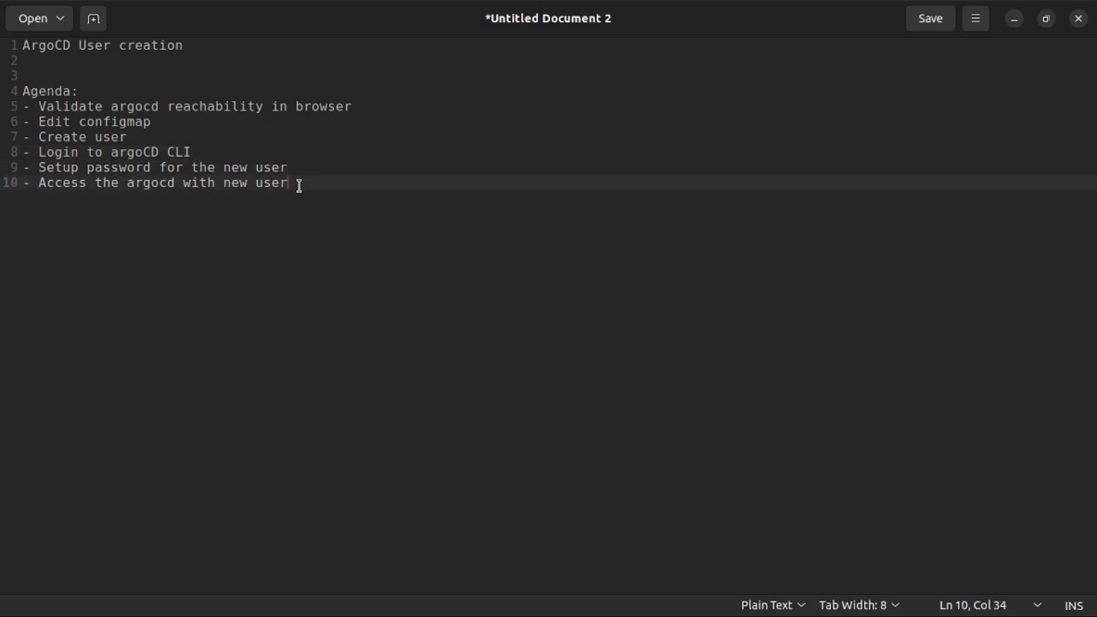
pyautogui.moveTo(709, 108)
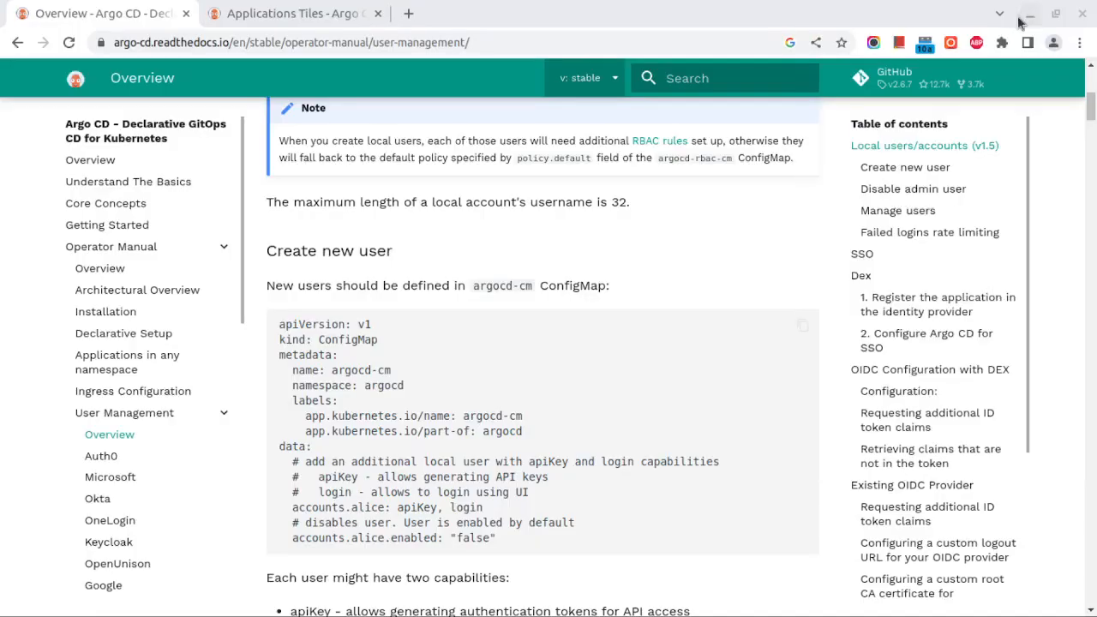
pyautogui.moveTo(720, 312)
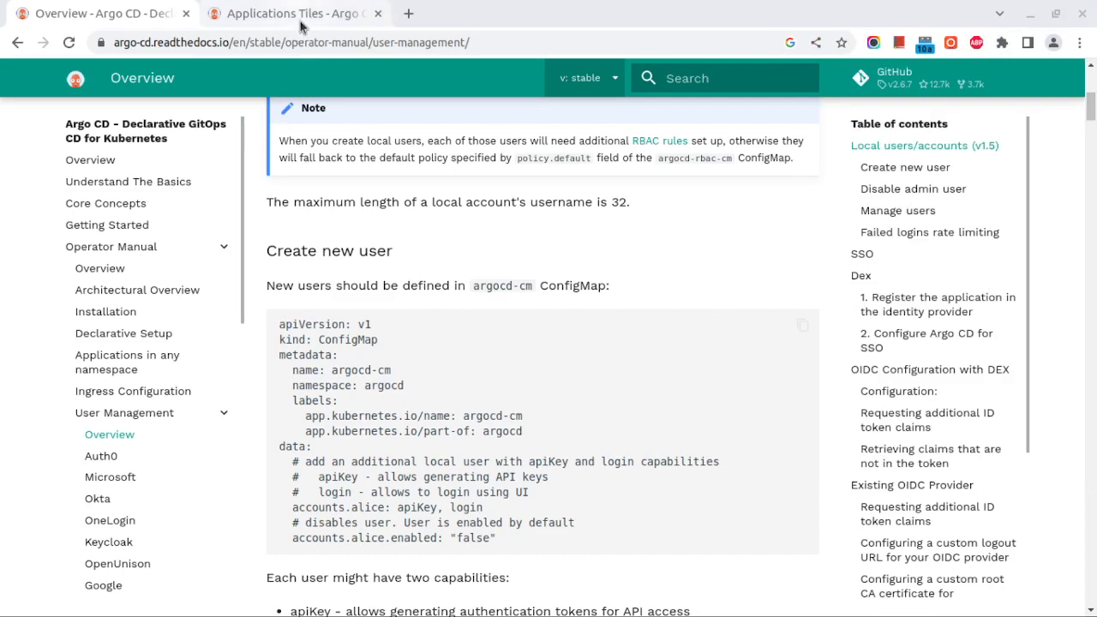
# Step: Switch to the Argo CD web UI tab and show the empty Applications page
pyautogui.click(295, 14)
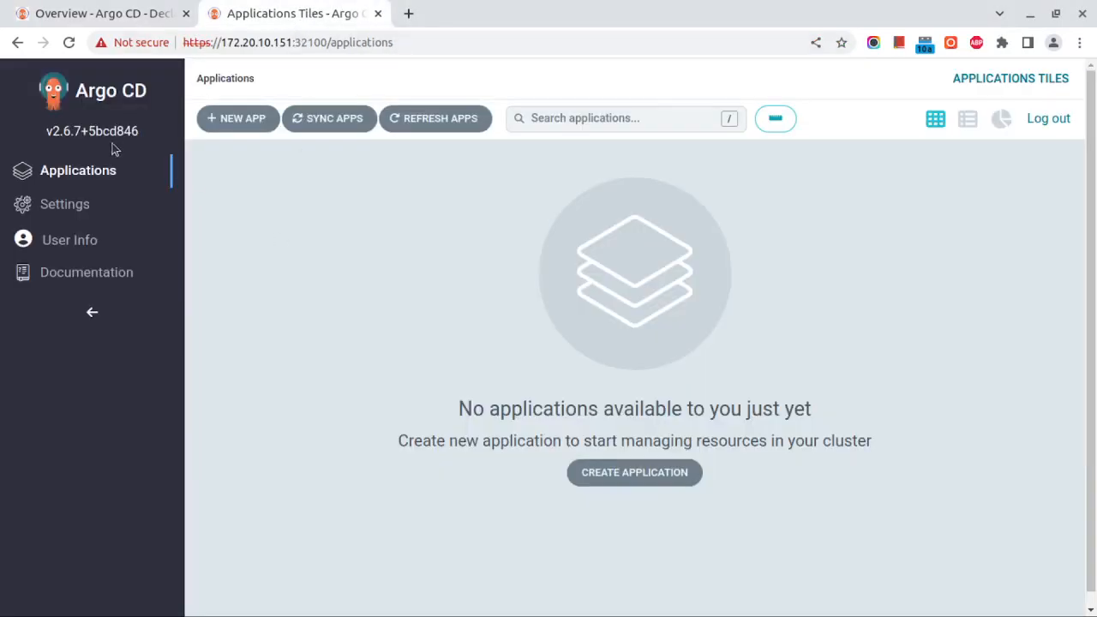
pyautogui.click(69, 41)
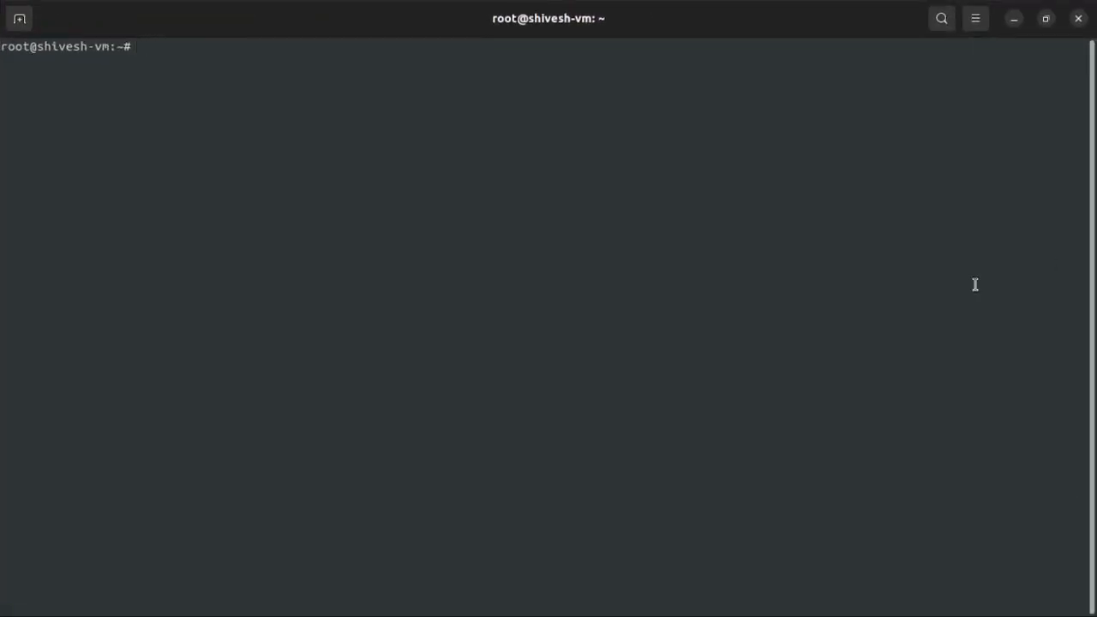
# Step: List the argocd ConfigMaps, export argocd-cm to argocd-cm.yml, and start editing it in vim
pyautogui.write('kubectl get cm -n a')
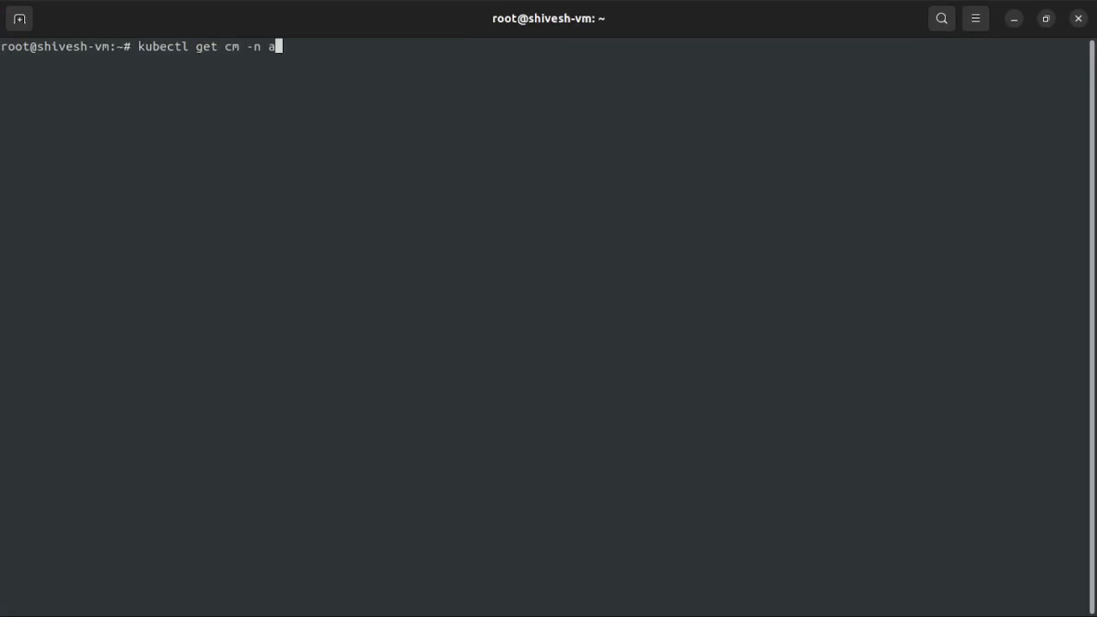
pyautogui.write('rgocd')
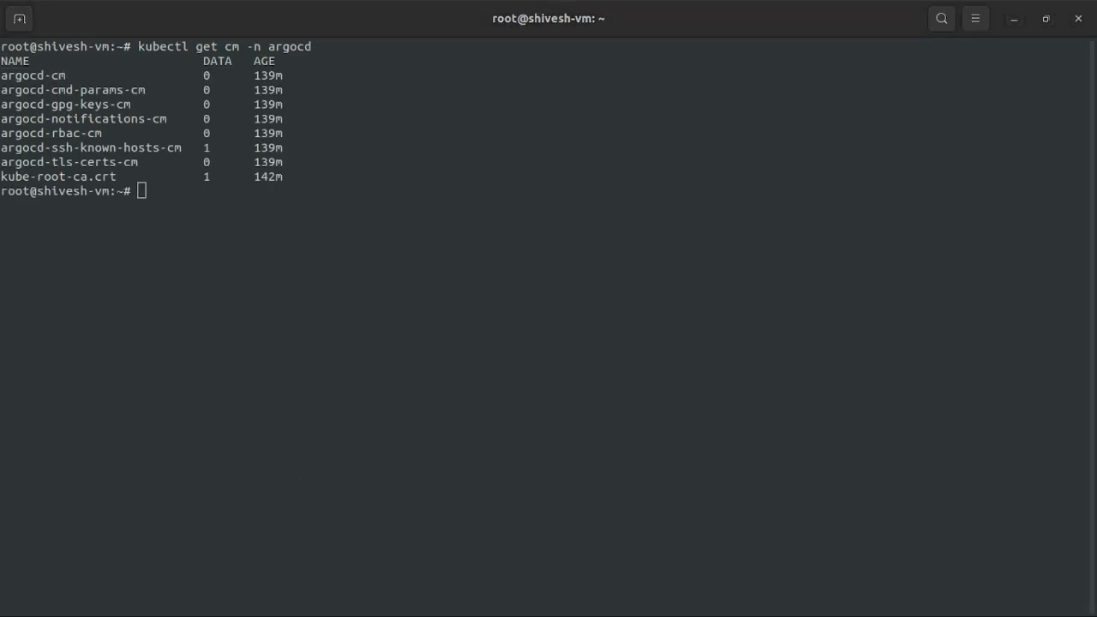
pyautogui.moveTo(822, 368)
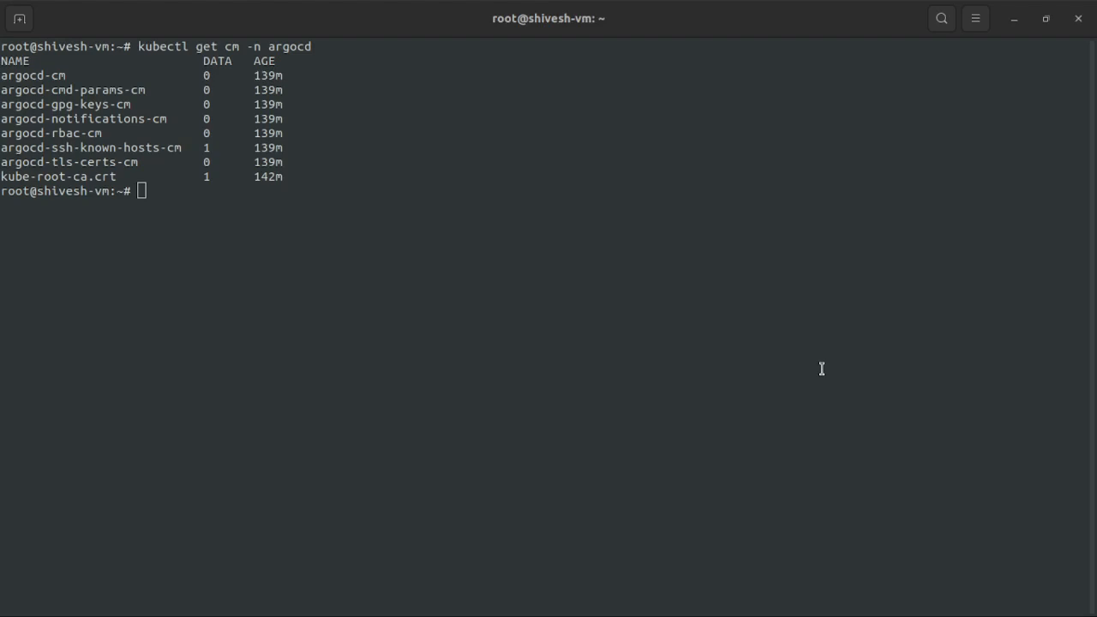
pyautogui.write('kubectl get configmap argocd-cm -n argocd -o yaml > argocd-cm.yml')
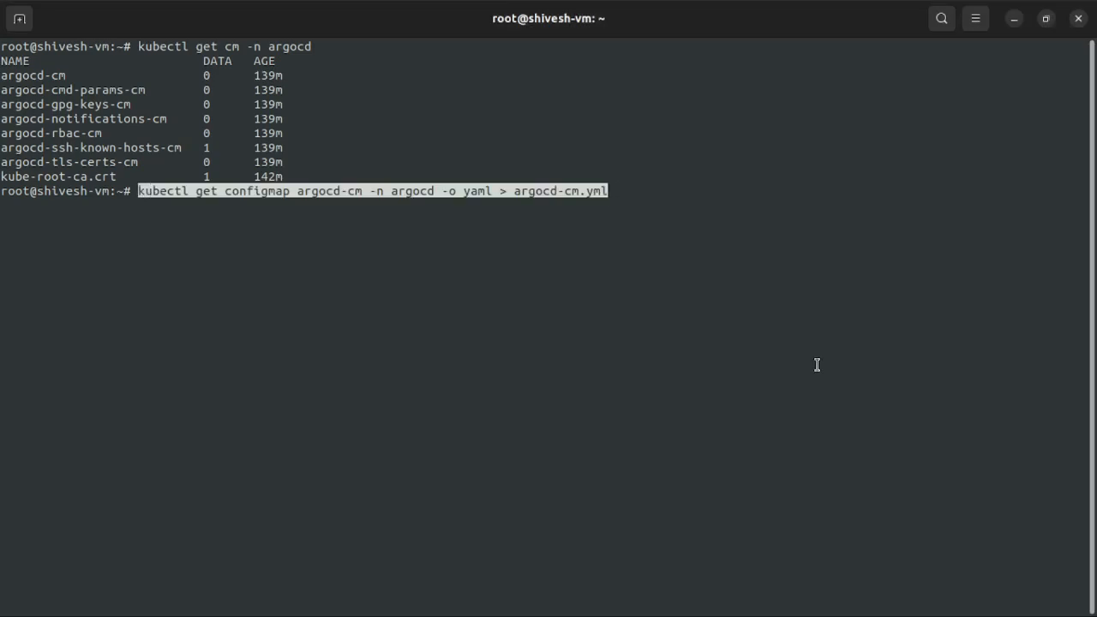
pyautogui.write('vim')
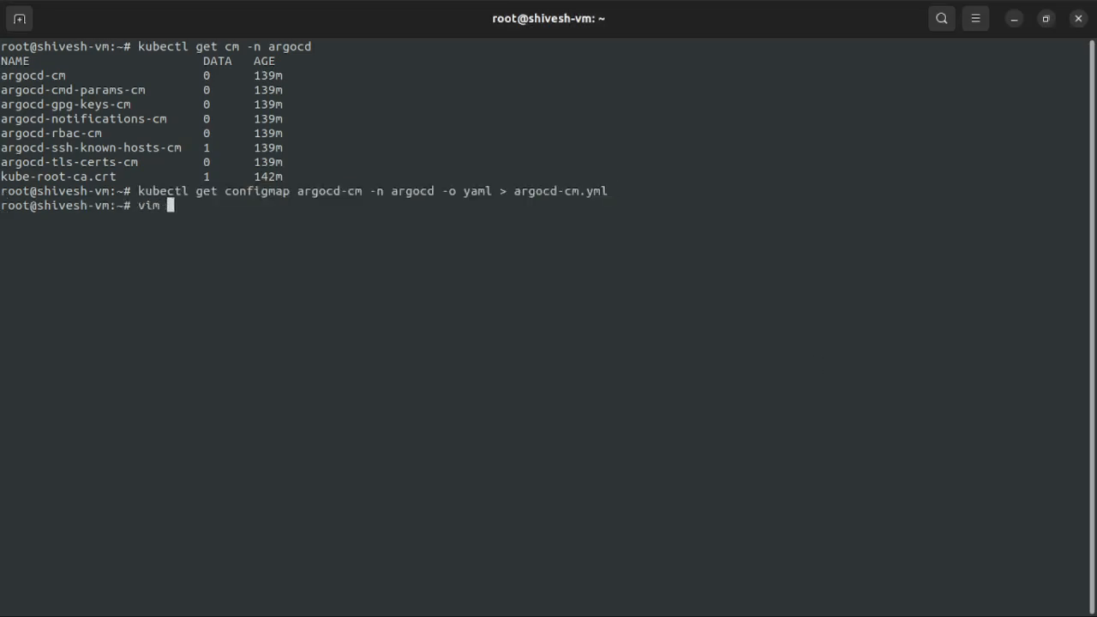
pyautogui.write('argocd-cm.yml')
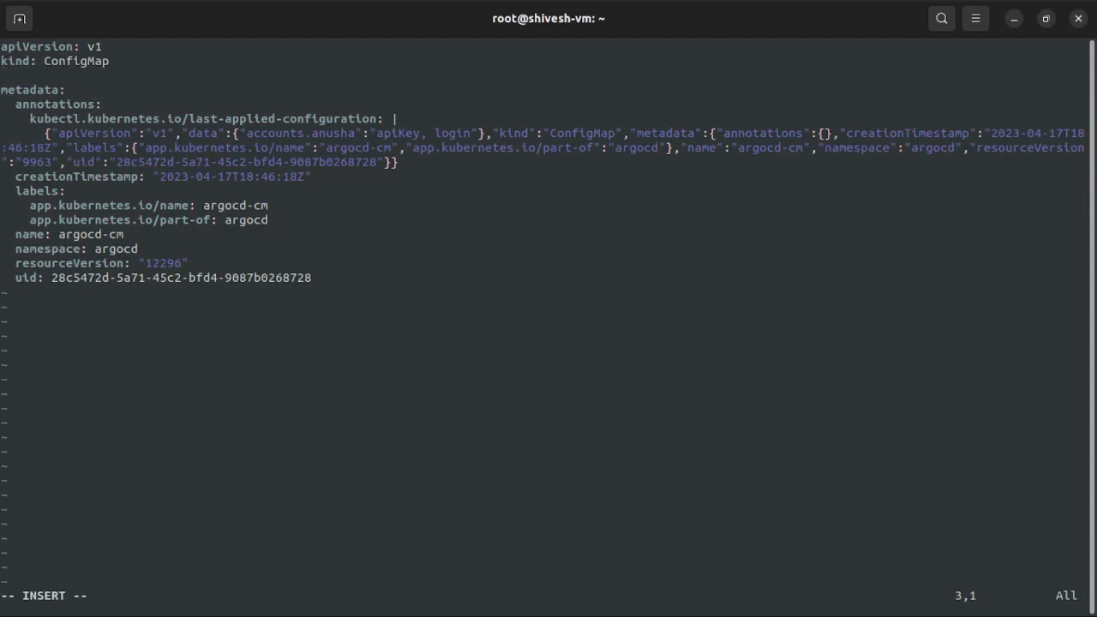
# Step: Add 'data:' with 'accounts.anusha: apiKey, login' above metadata and save with :wq
pyautogui.write('data:')
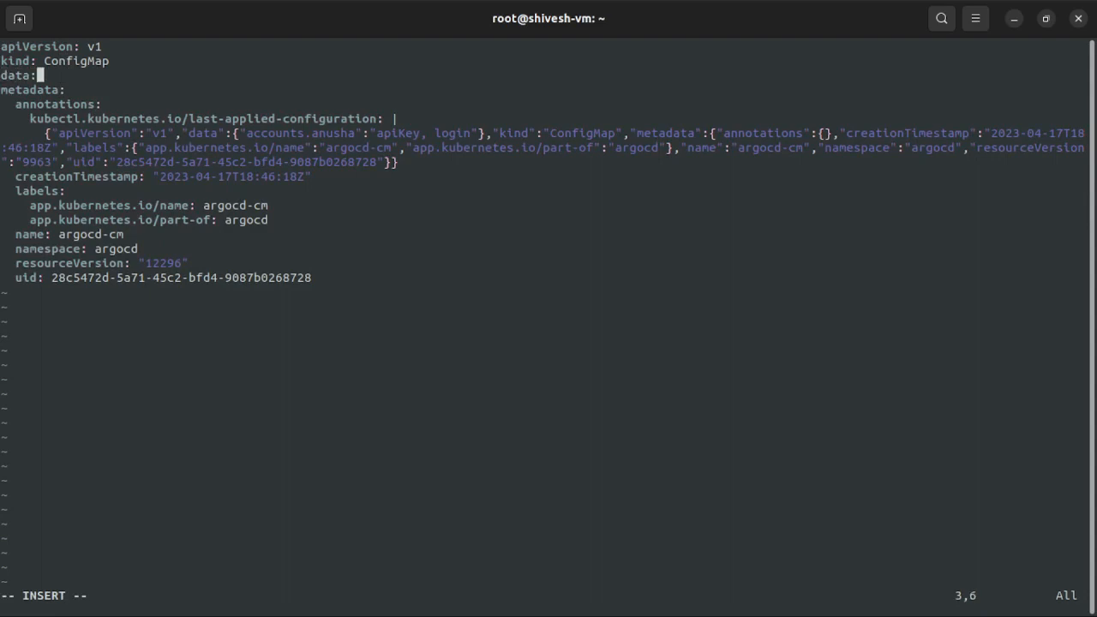
pyautogui.write('ac')
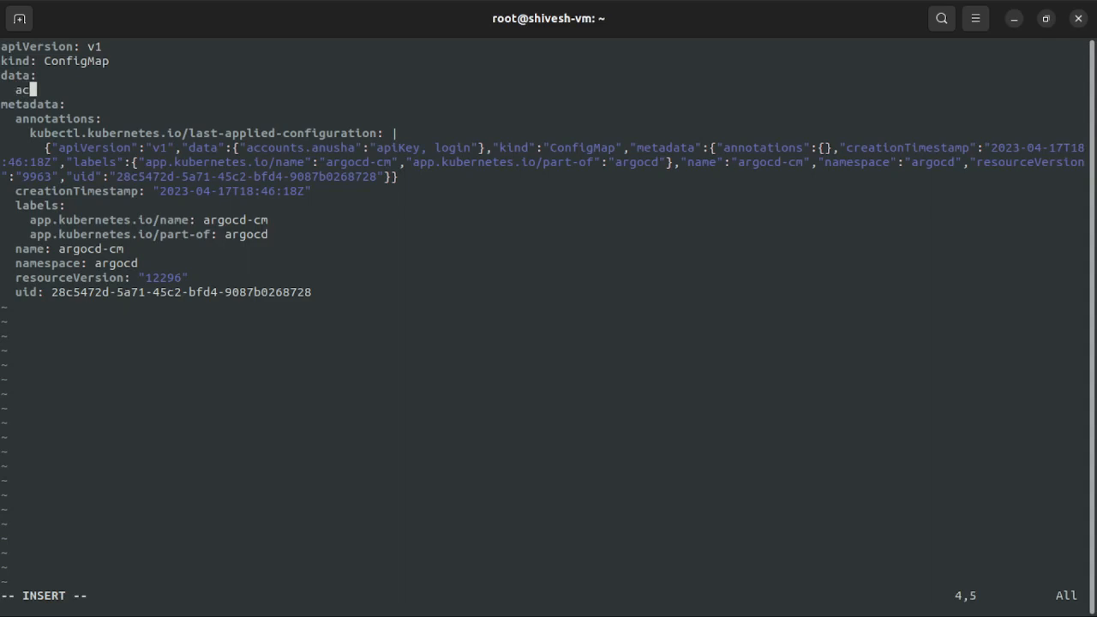
pyautogui.write('counts')
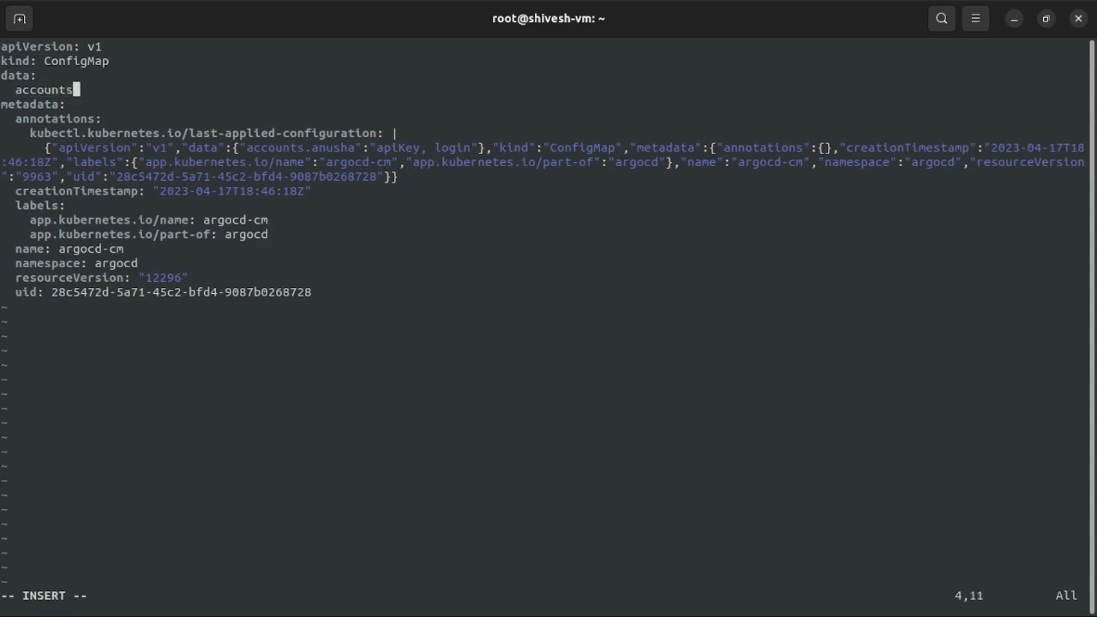
pyautogui.write('.anu')
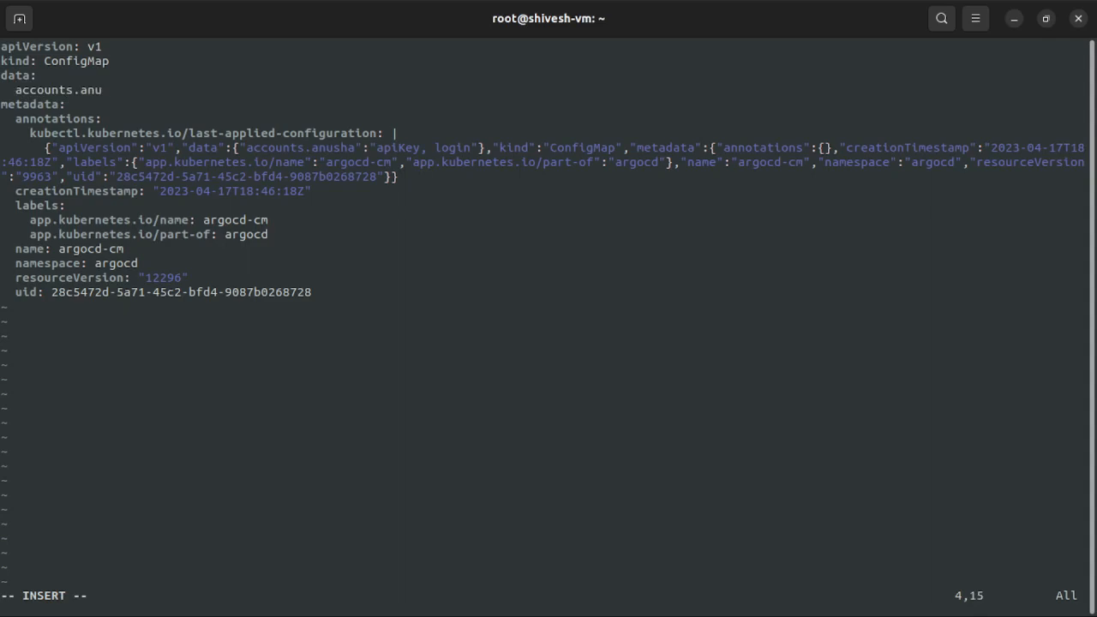
pyautogui.write('sha: a')
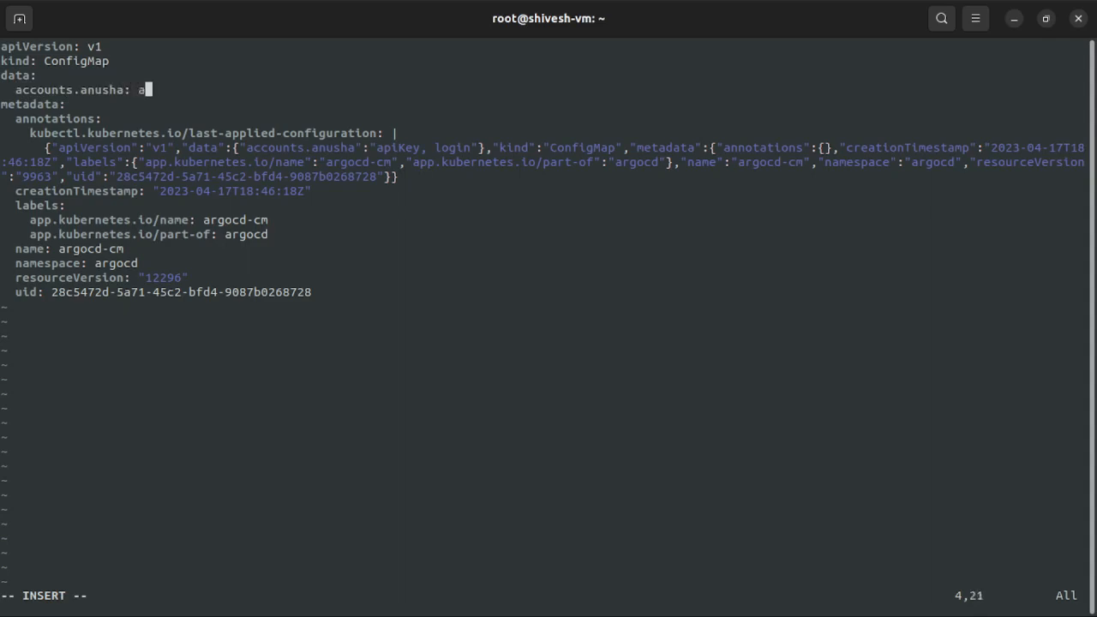
pyautogui.write('p')
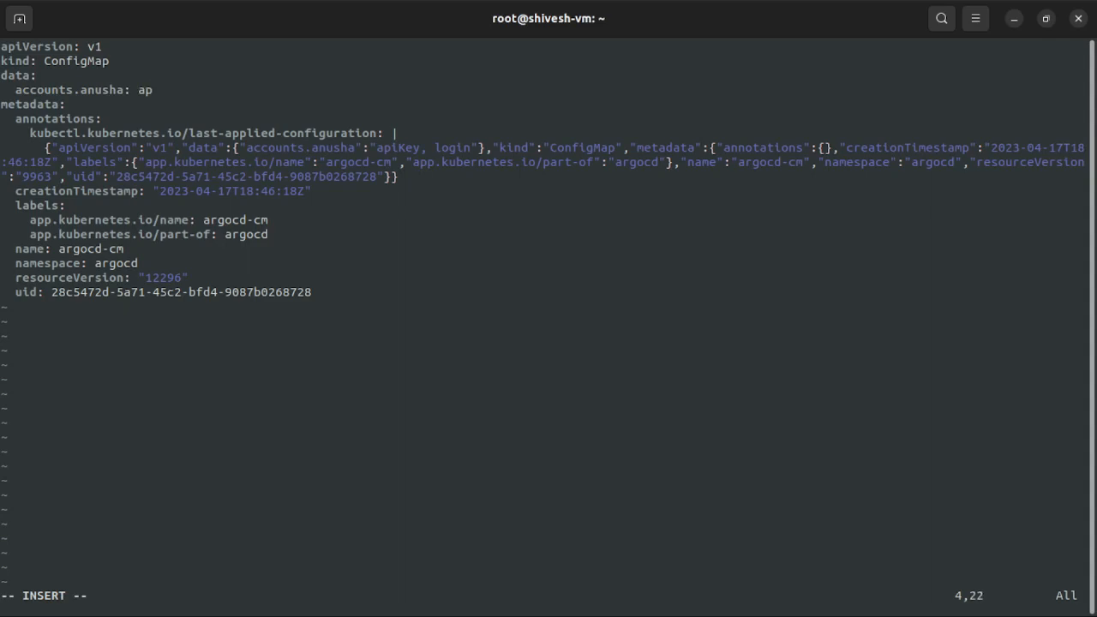
pyautogui.write('iKey')
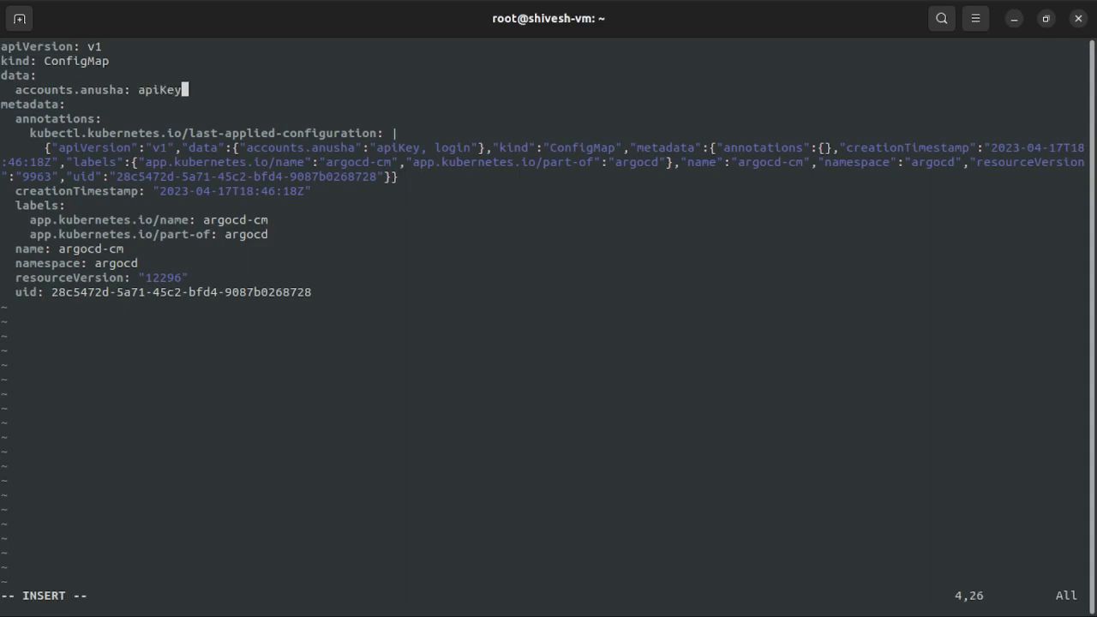
pyautogui.write(', lo')
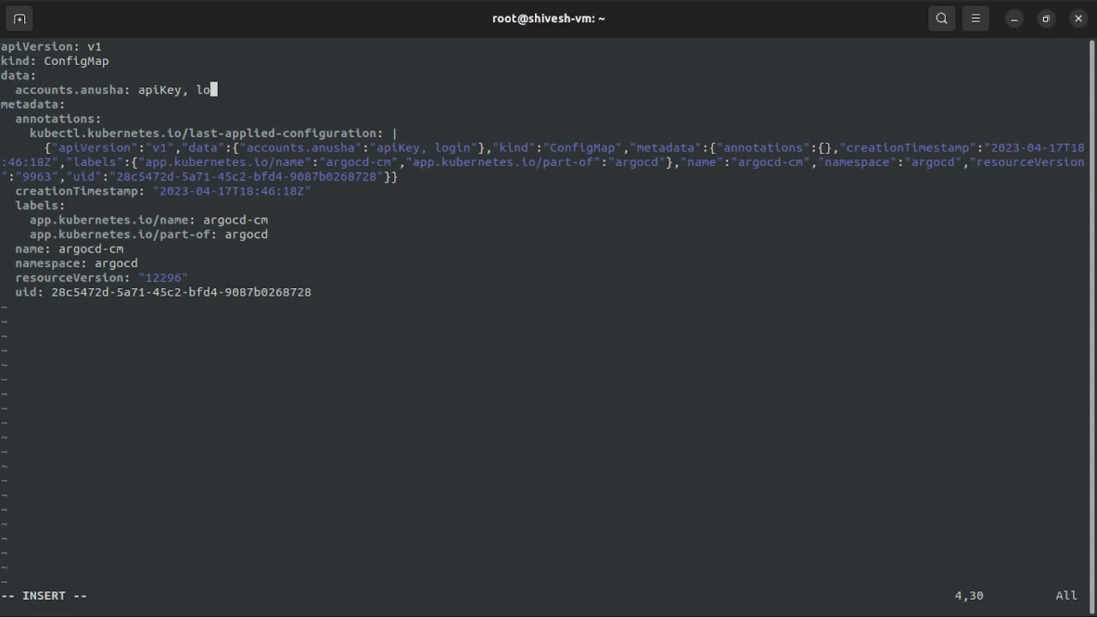
pyautogui.write('gin')
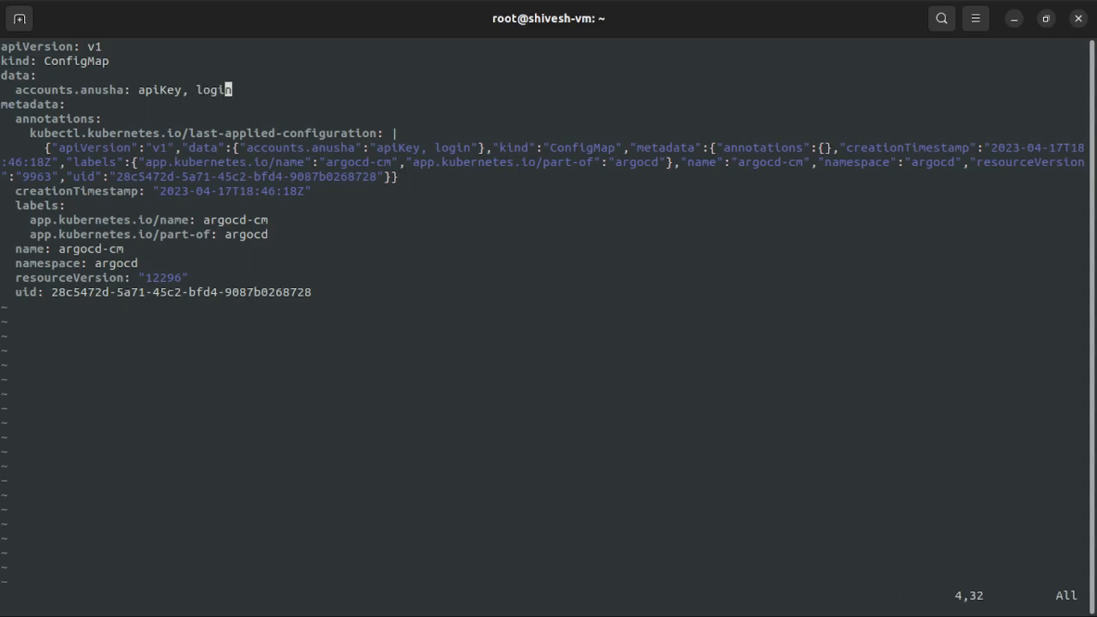
pyautogui.write(':wq')
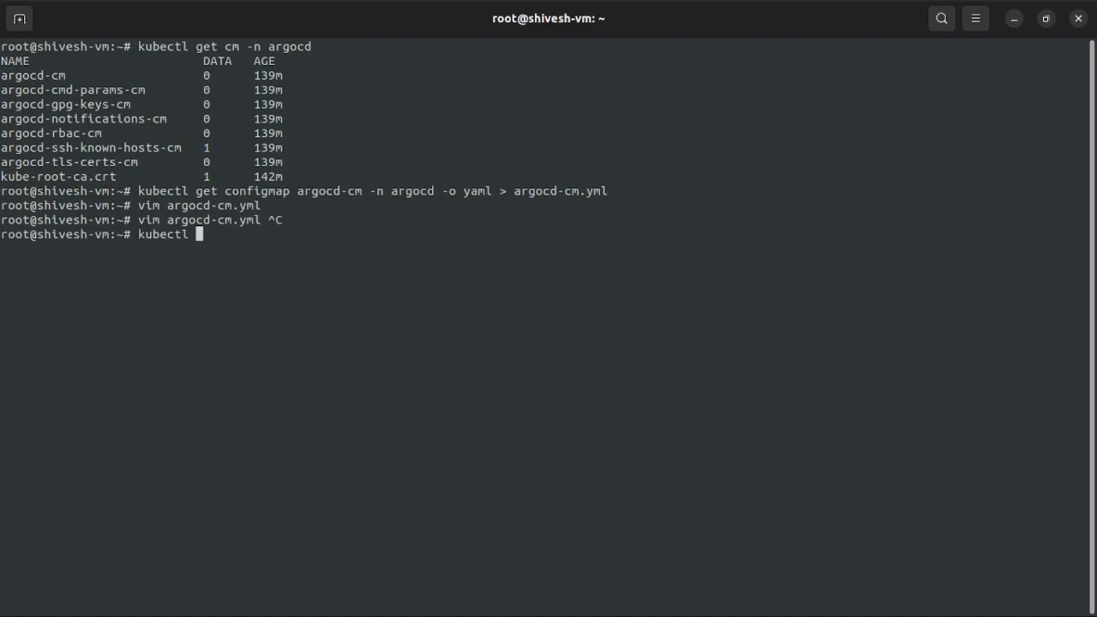
# Step: Apply argocd-cm.yml with kubectl so configmap/argocd-cm is reported configured
pyautogui.write('apply')
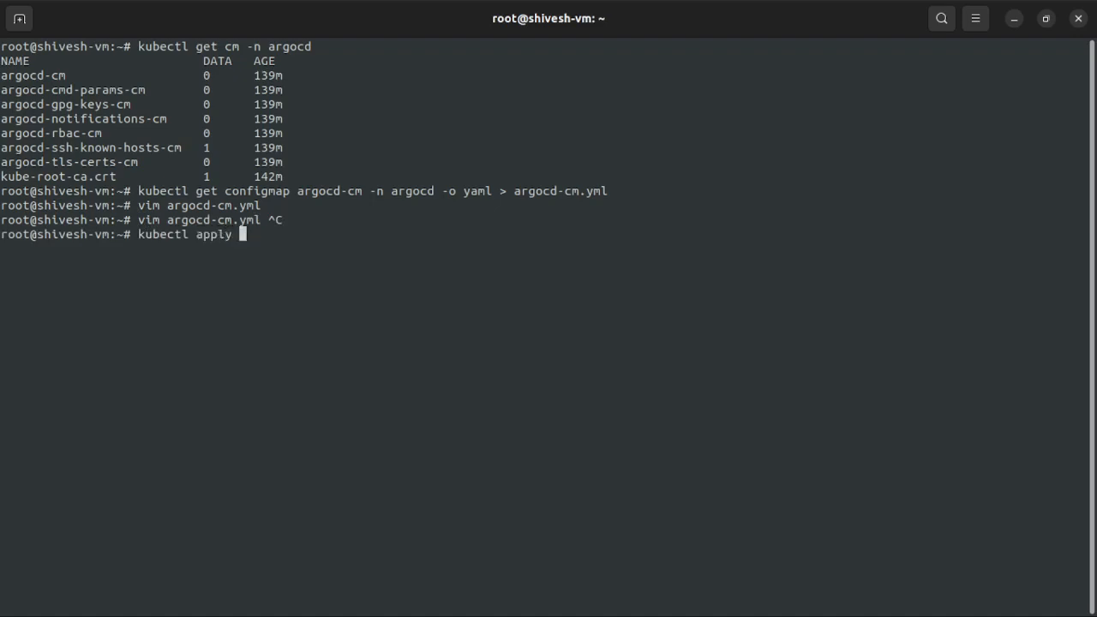
pyautogui.write('-f agr')
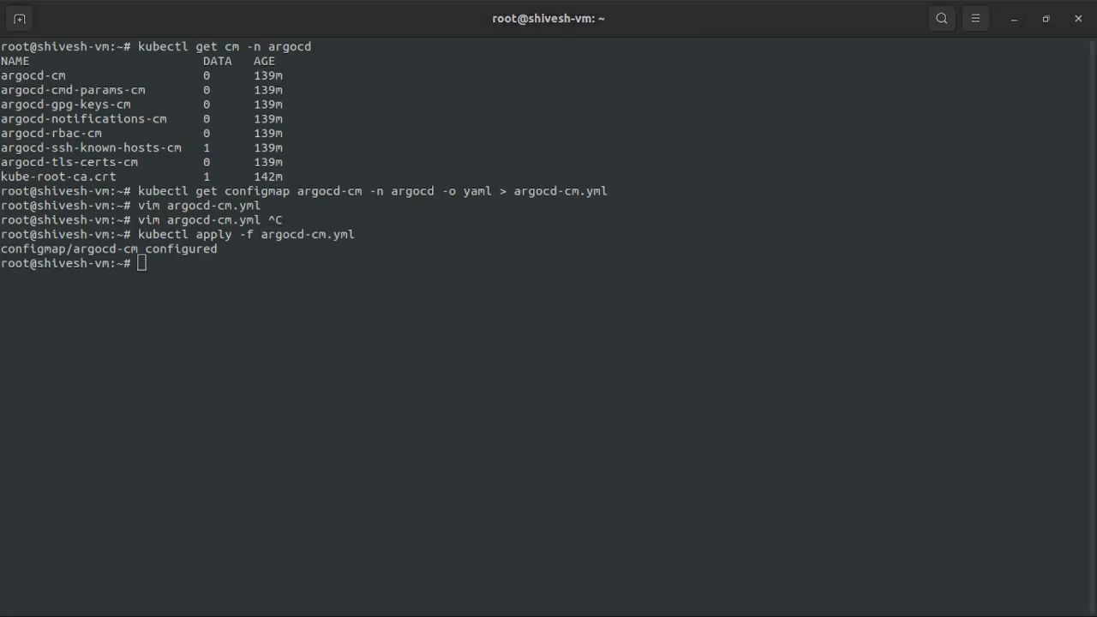
pyautogui.moveTo(995, 59)
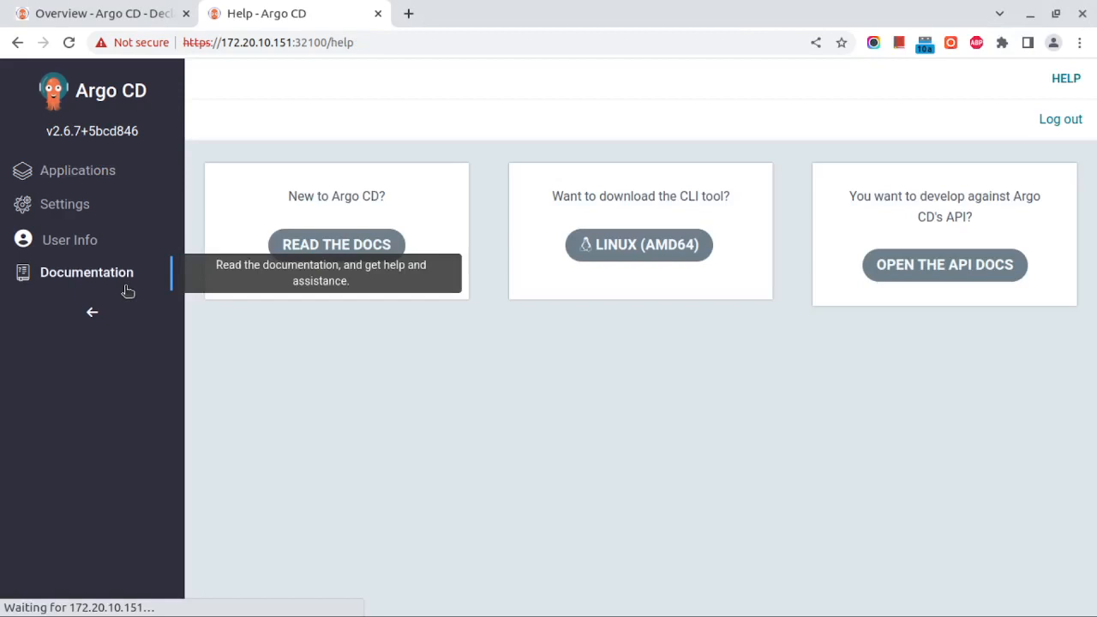
# Step: In Settings, view the Accounts list showing anusha with apiKey and login beside admin
pyautogui.click(66, 204)
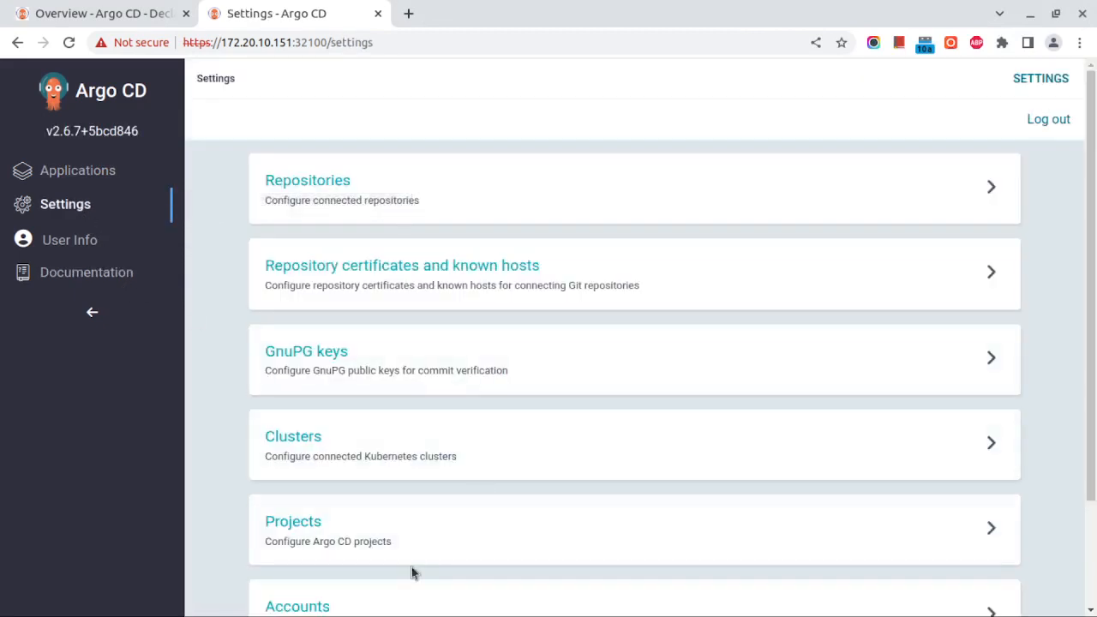
pyautogui.click(298, 607)
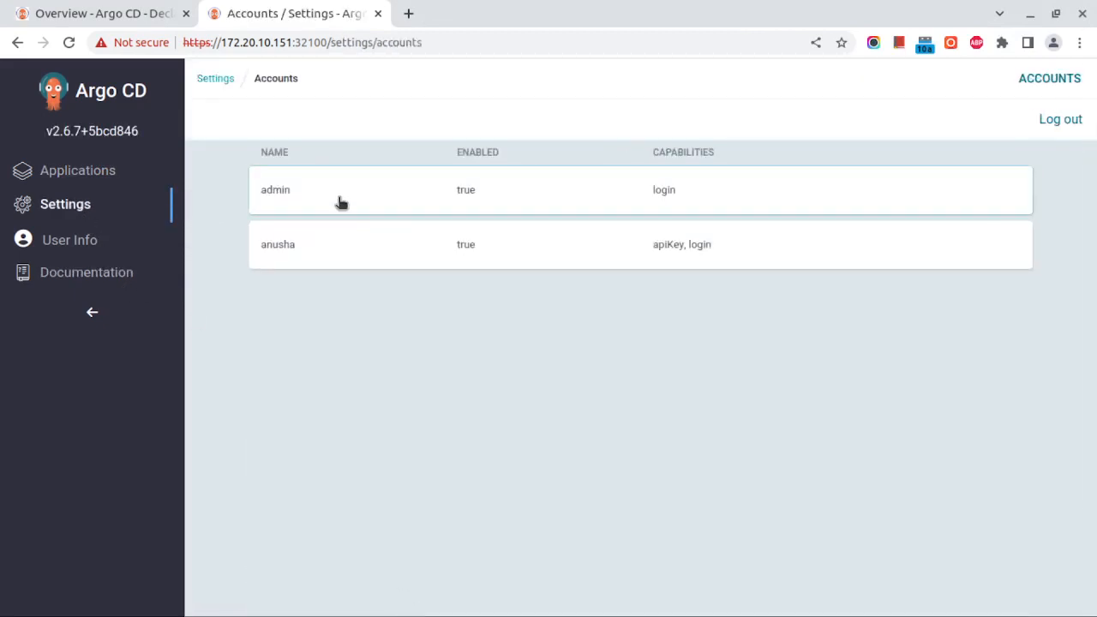
pyautogui.click(277, 243)
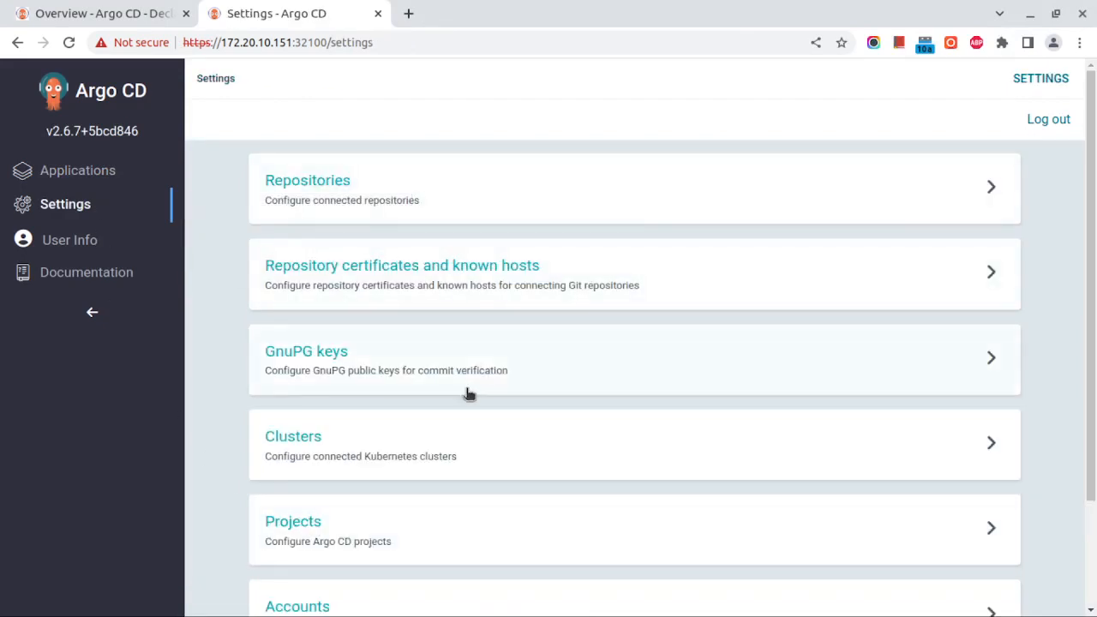
pyautogui.moveTo(669, 613)
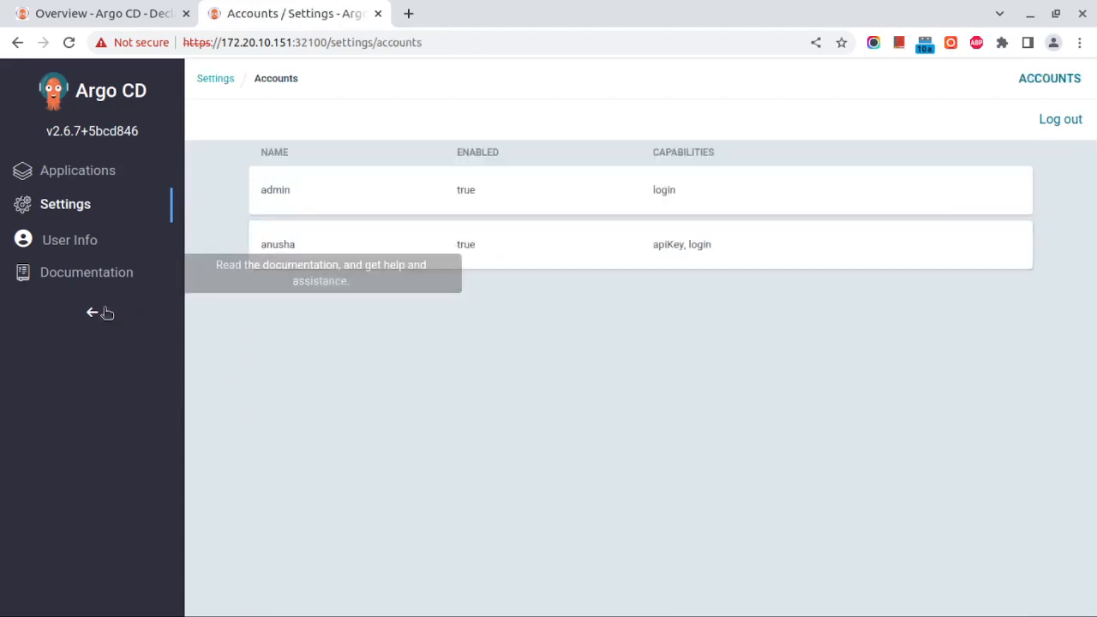
pyautogui.click(92, 312)
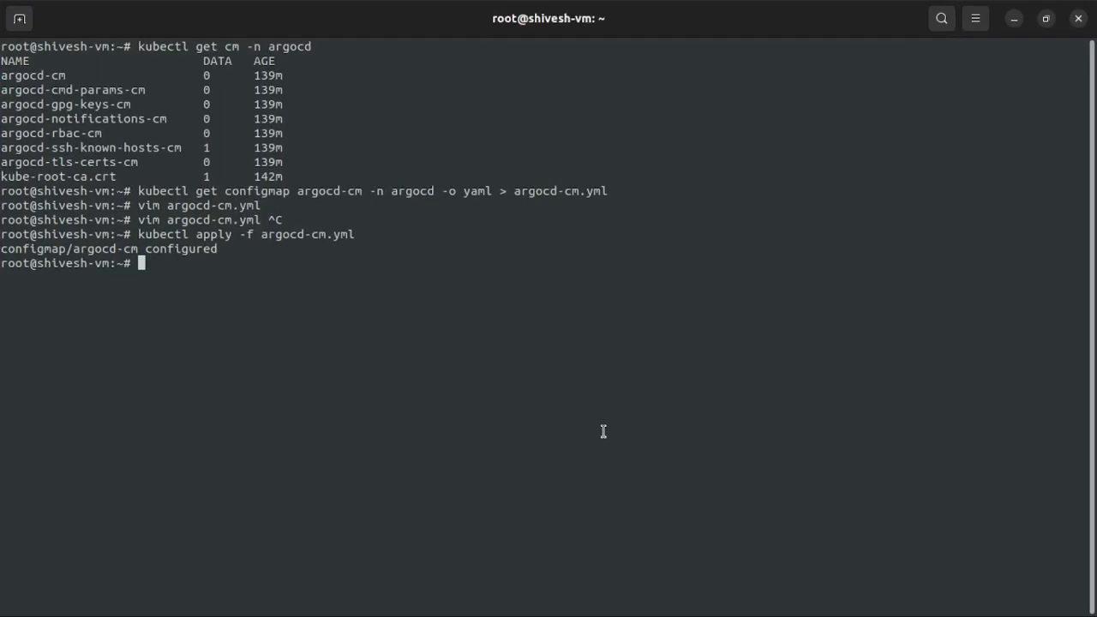
# Step: List the argocd pods and exec a bash shell into the argocd-server pod
pyautogui.write('kubectl')
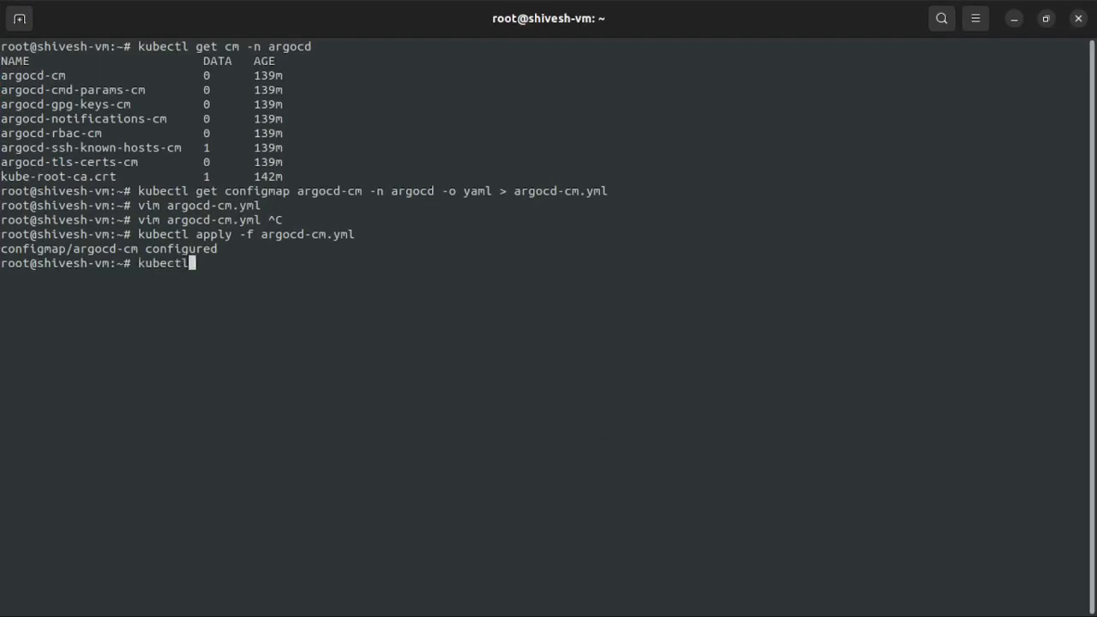
pyautogui.write('get po')
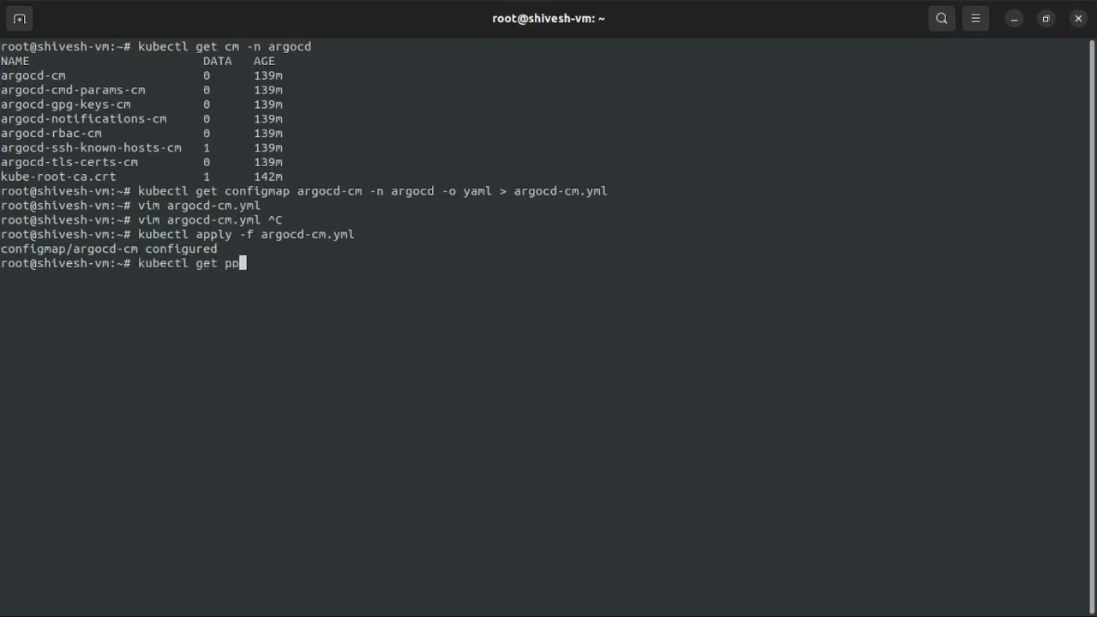
pyautogui.write('-')
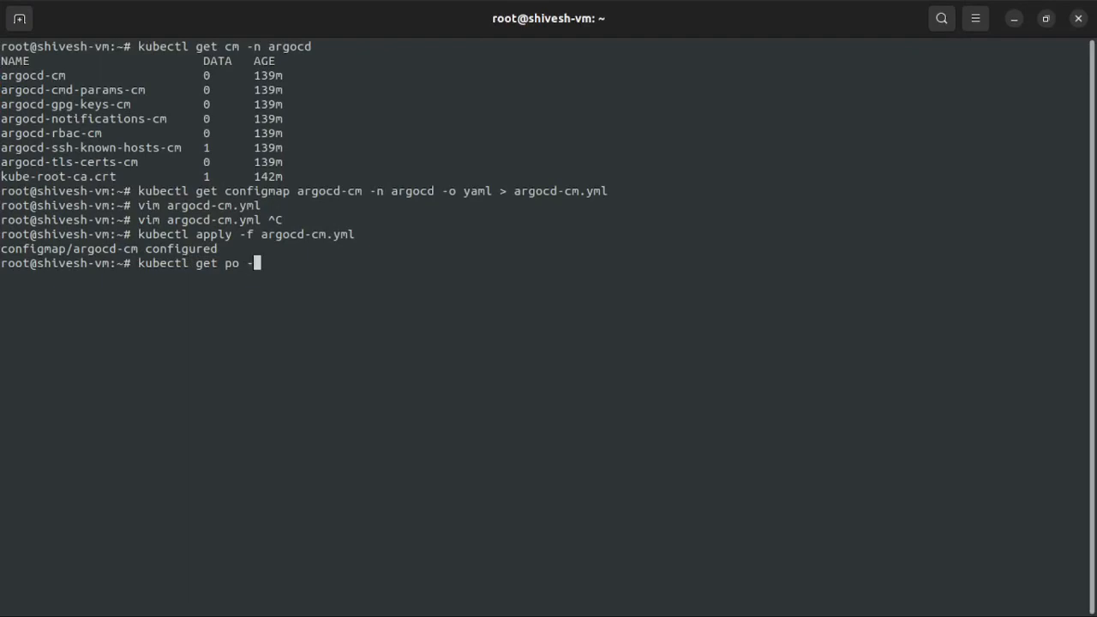
pyautogui.write('n argocd')
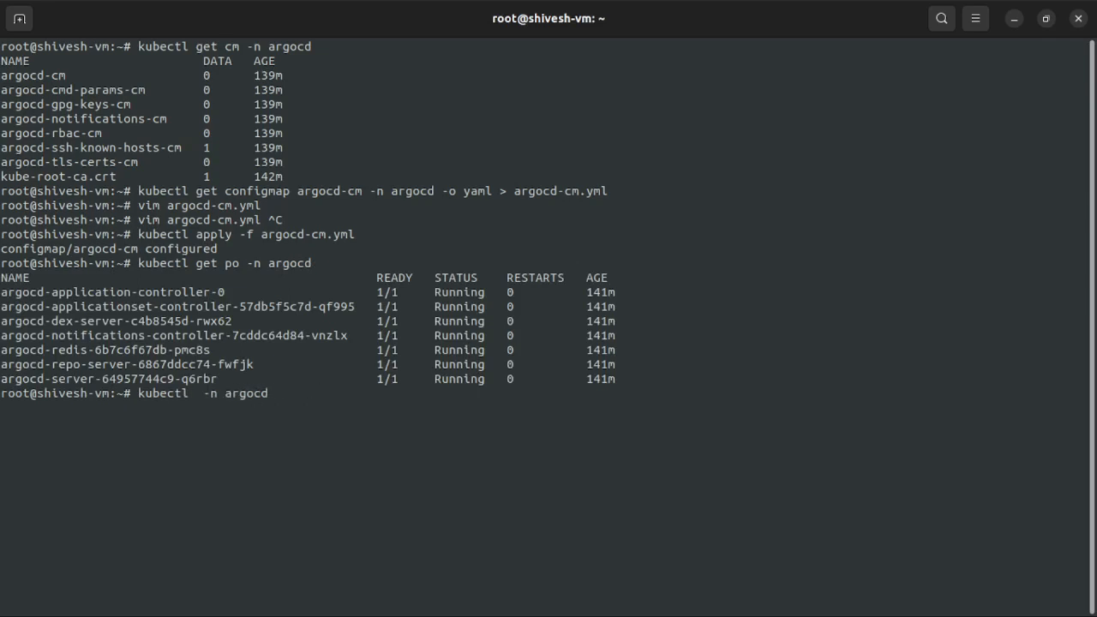
pyautogui.write('ex')
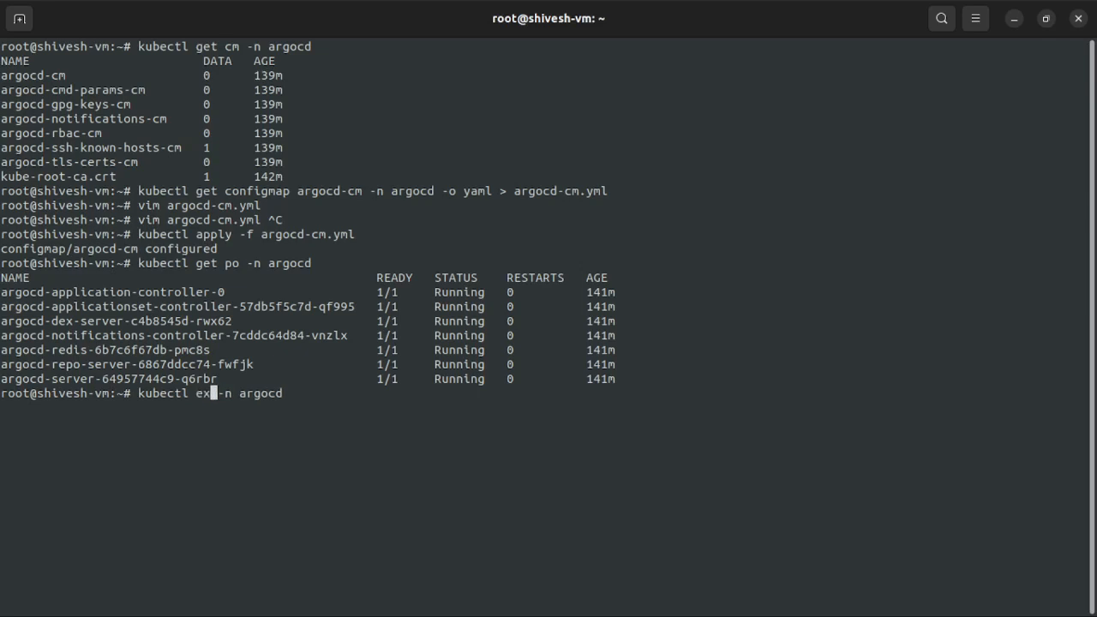
pyautogui.write('c -it')
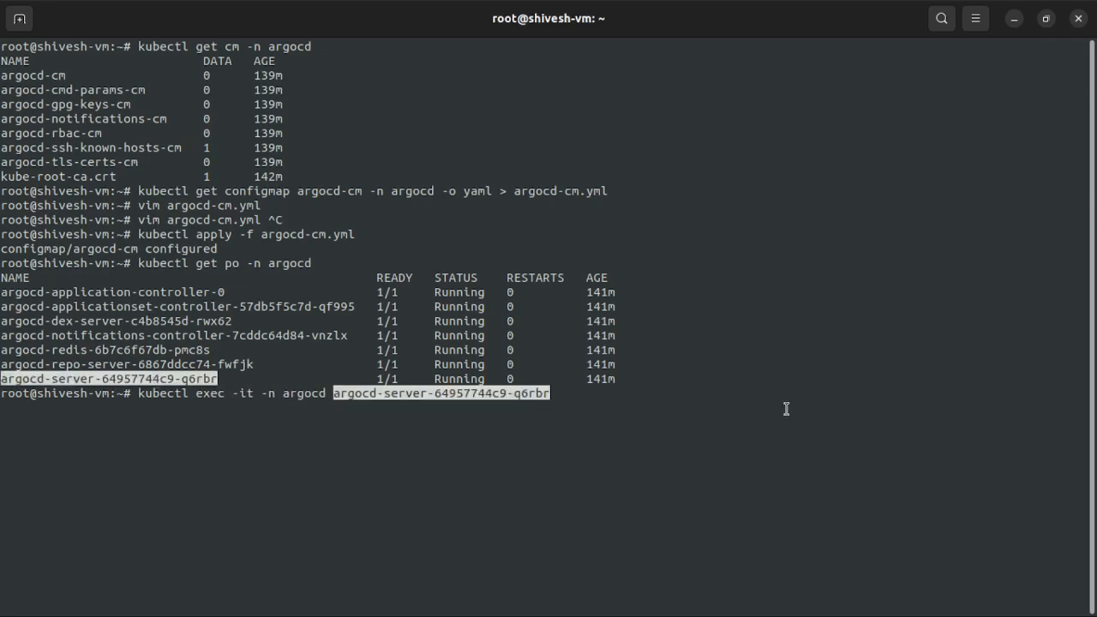
pyautogui.write('bash')
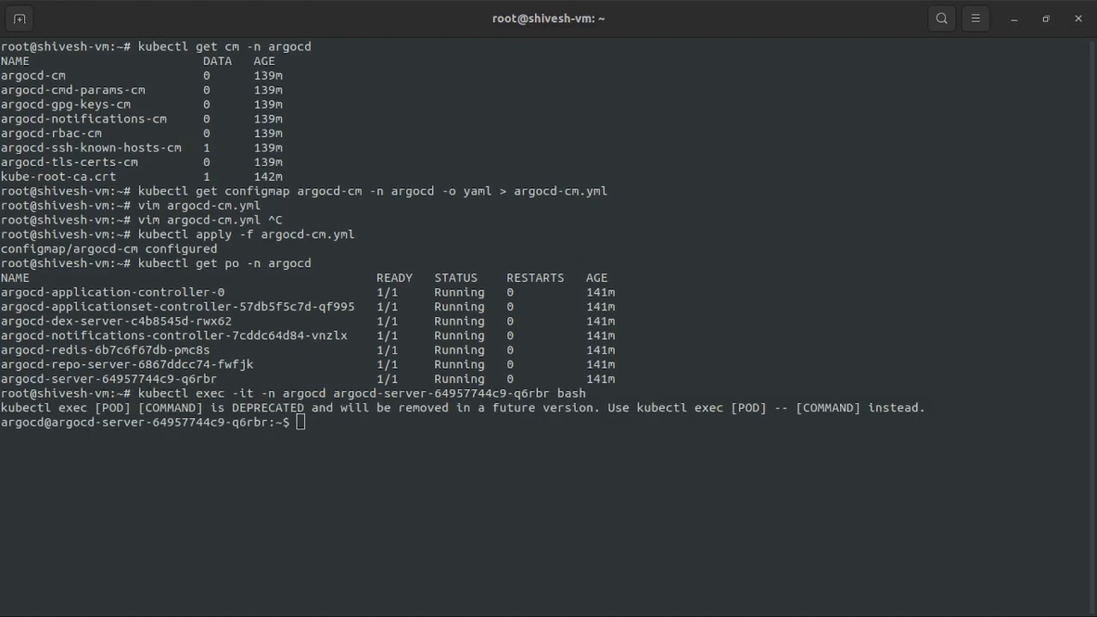
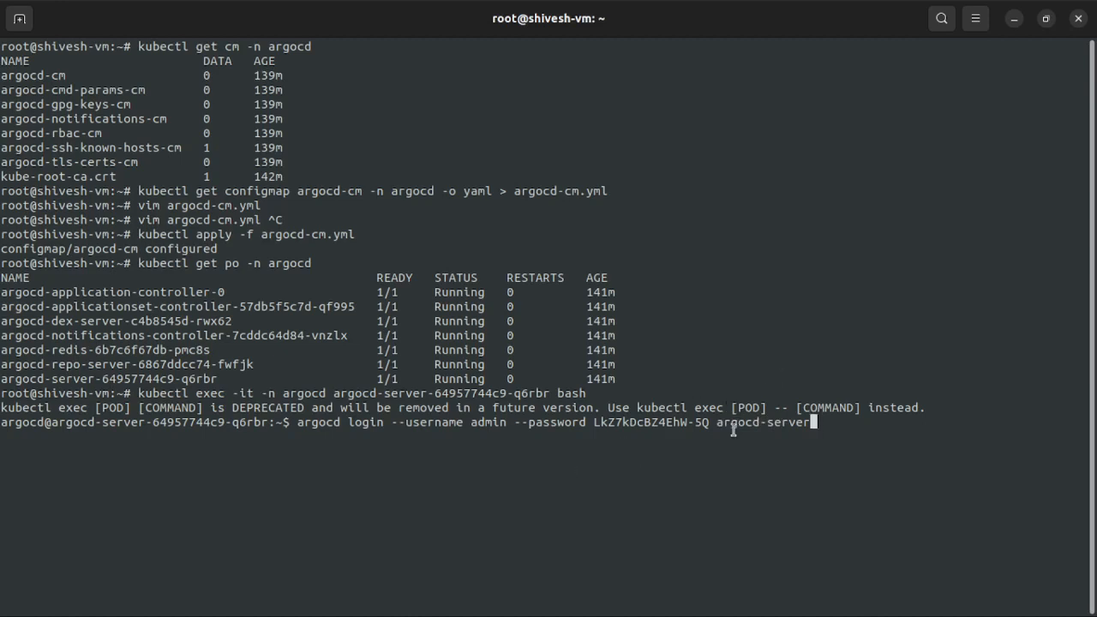
# Step: Attempt argocd login as admin against argocd-server, get invalid credentials, and leave the pod
pyautogui.moveTo(748, 484)
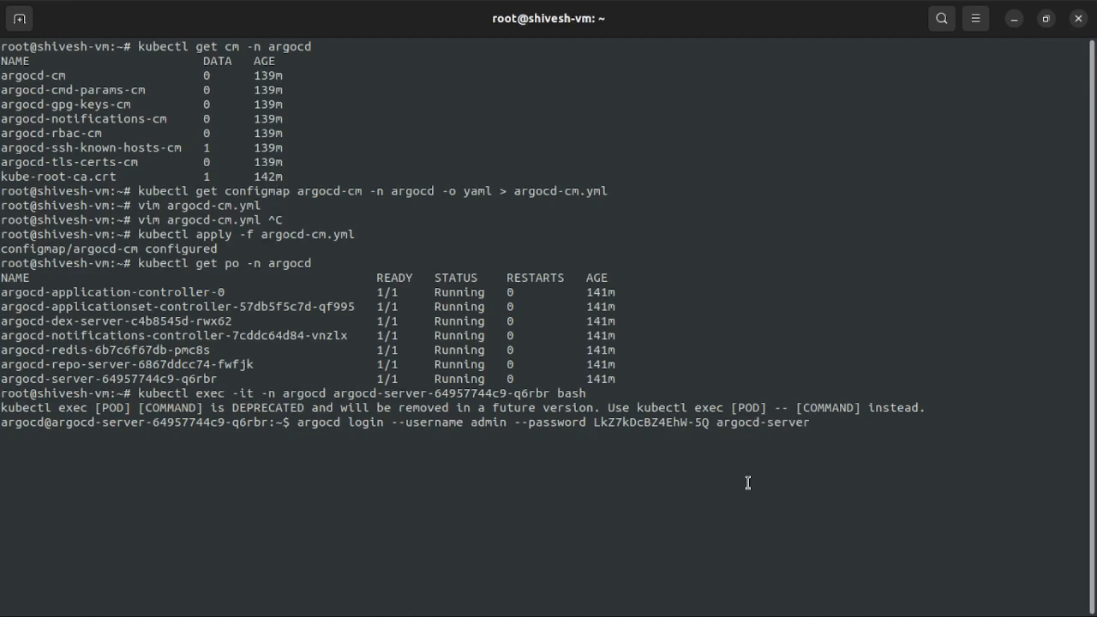
pyautogui.press('Return')
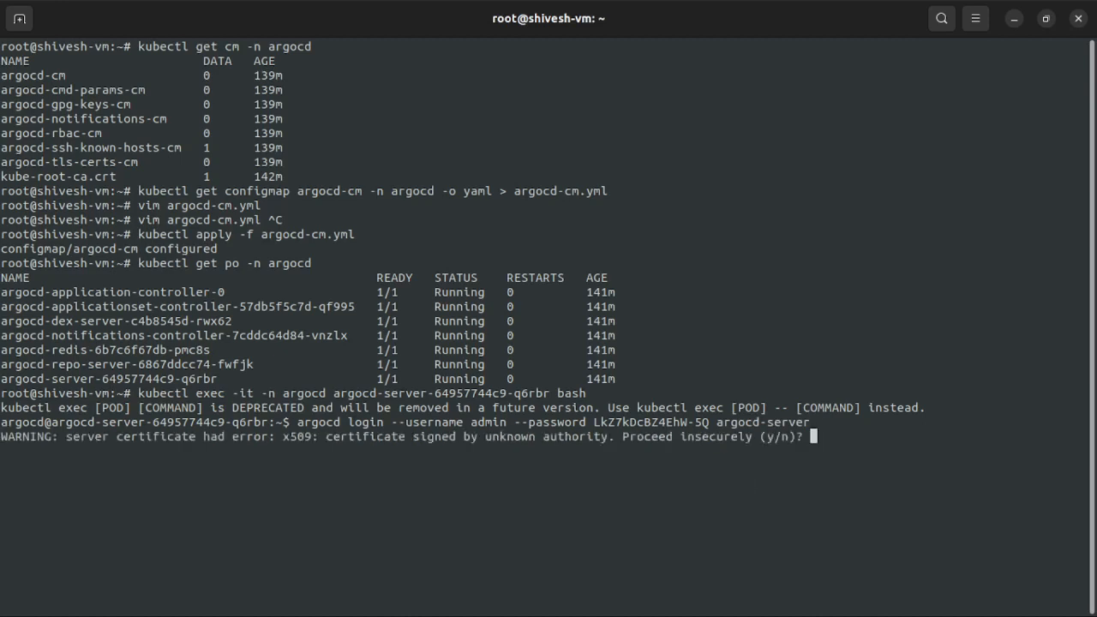
pyautogui.write('y')
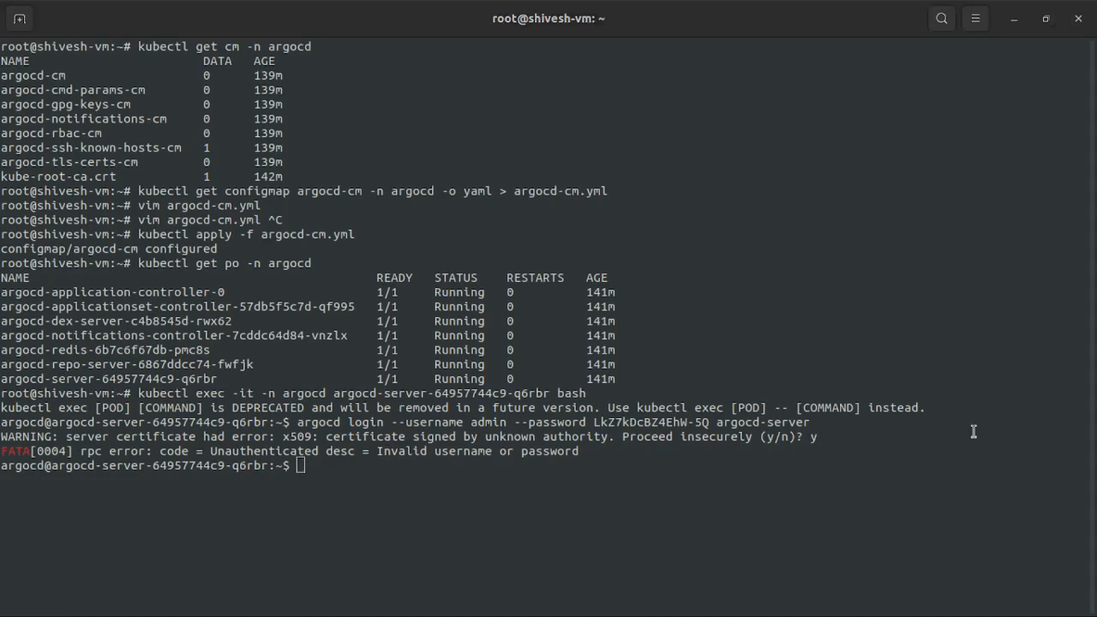
pyautogui.press('ctrl+c')
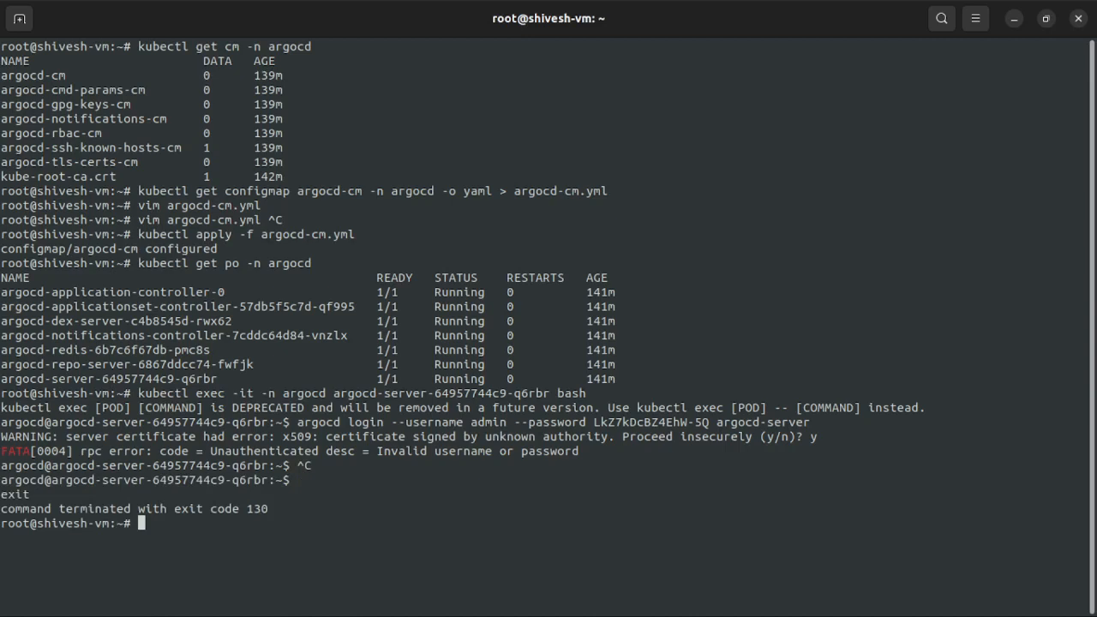
pyautogui.press('ctrl+r')
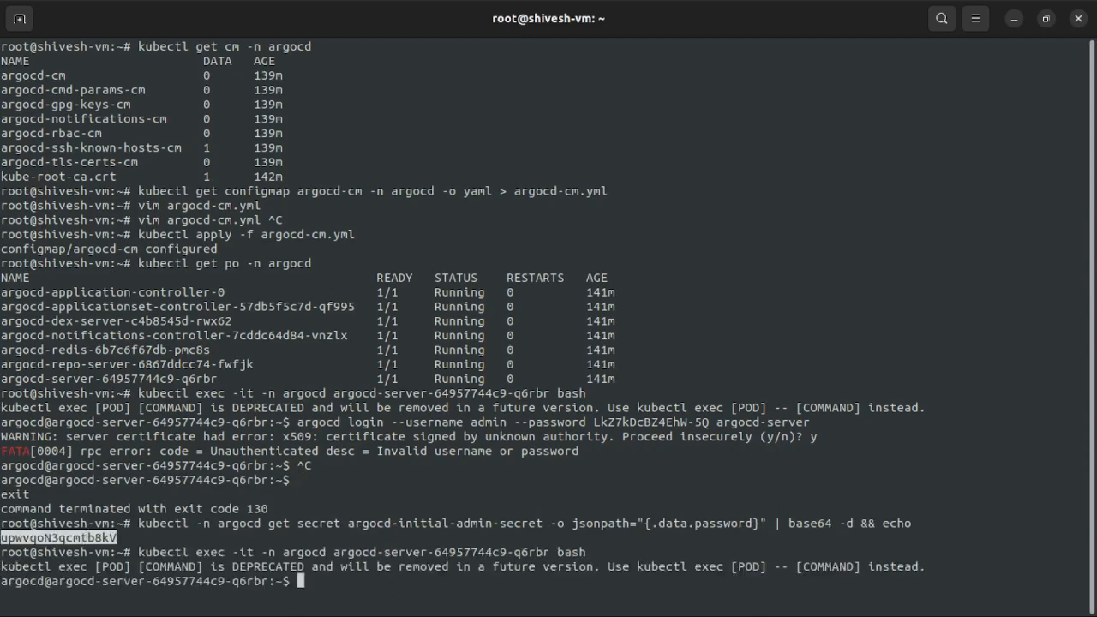
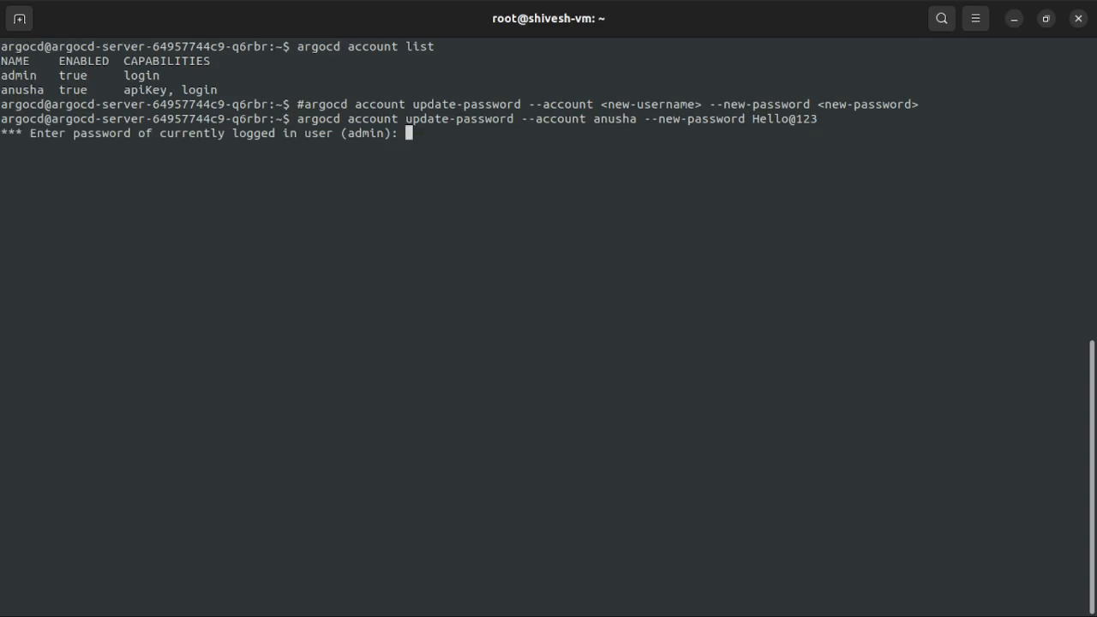
# Step: Run argocd login as admin with the decoded initial password against argocd-server
pyautogui.moveTo(627, 371)
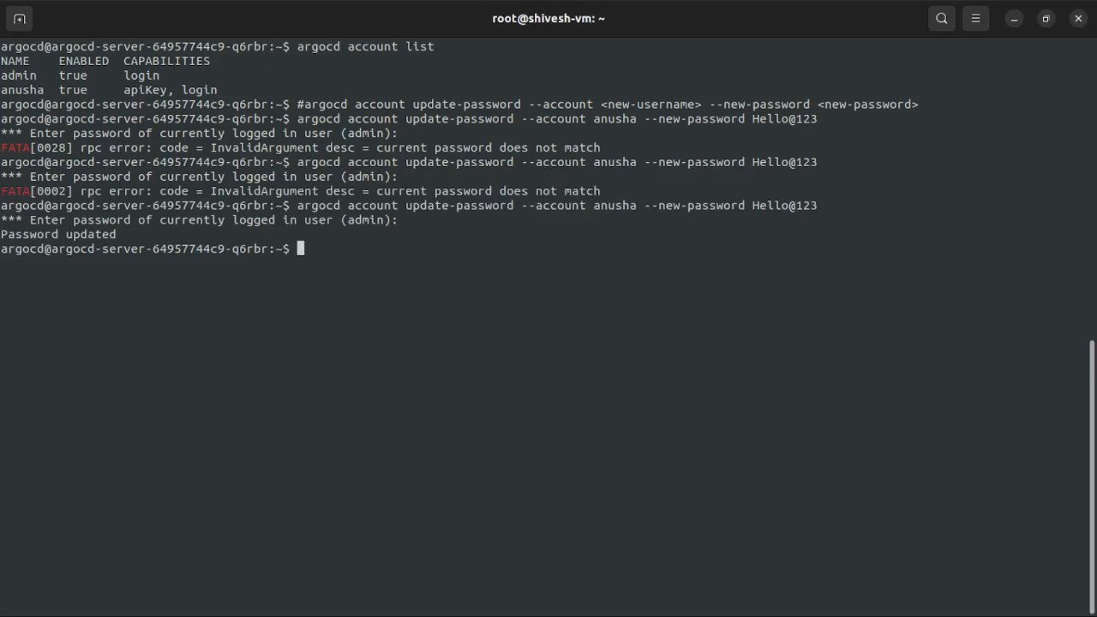
pyautogui.moveTo(837, 364)
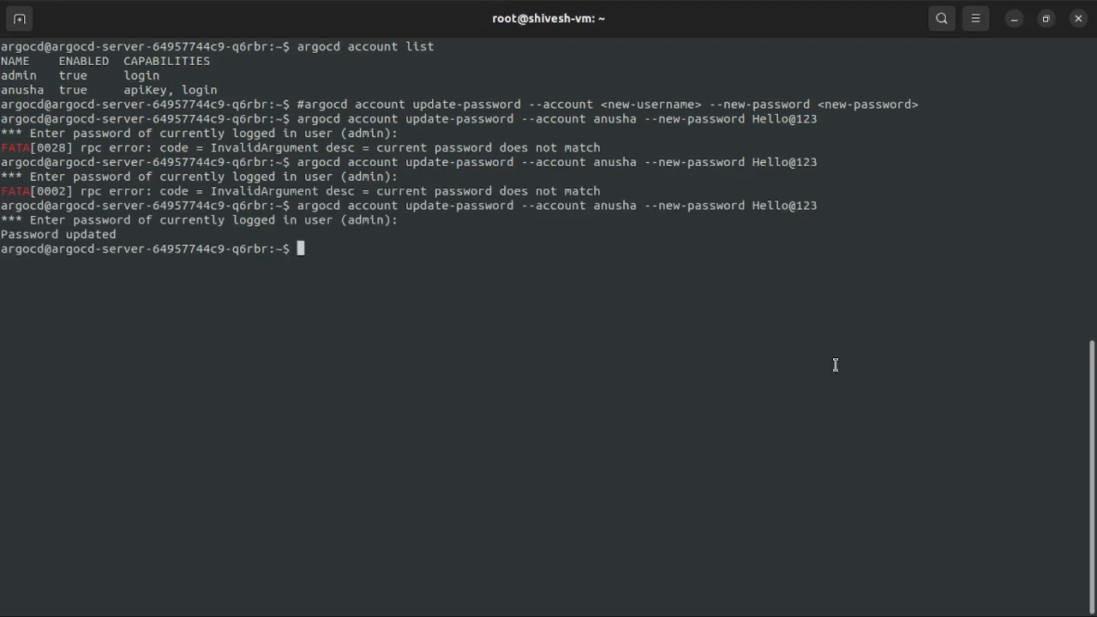
pyautogui.moveTo(754, 118)
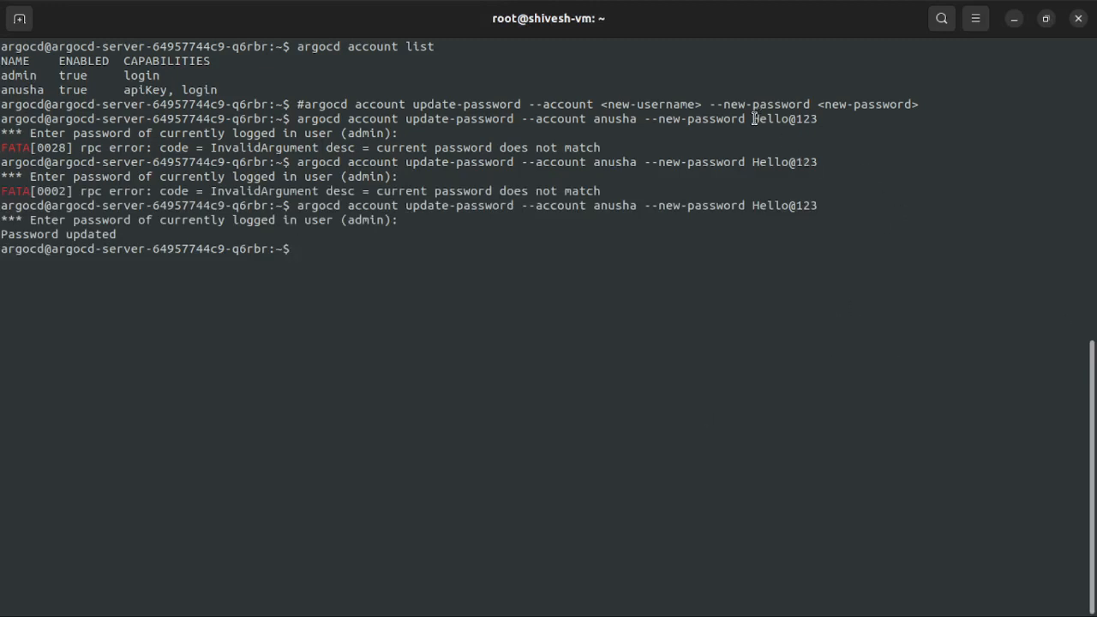
pyautogui.doubleClick(782, 120)
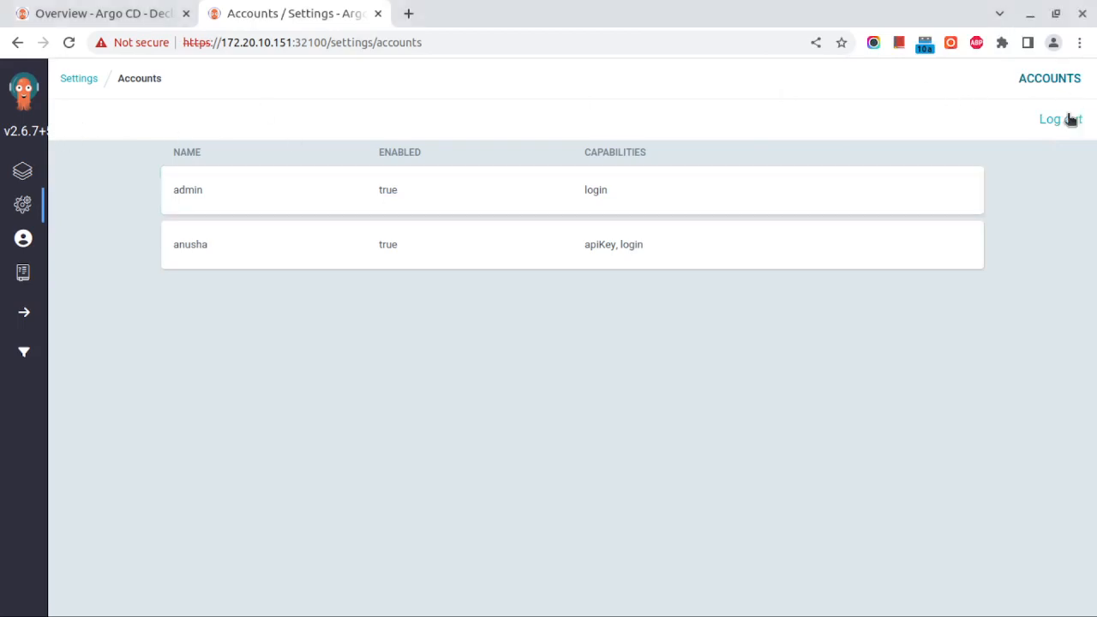
# Step: Log out and sign back in as anusha with her new password, landing on Applications
pyautogui.click(1060, 120)
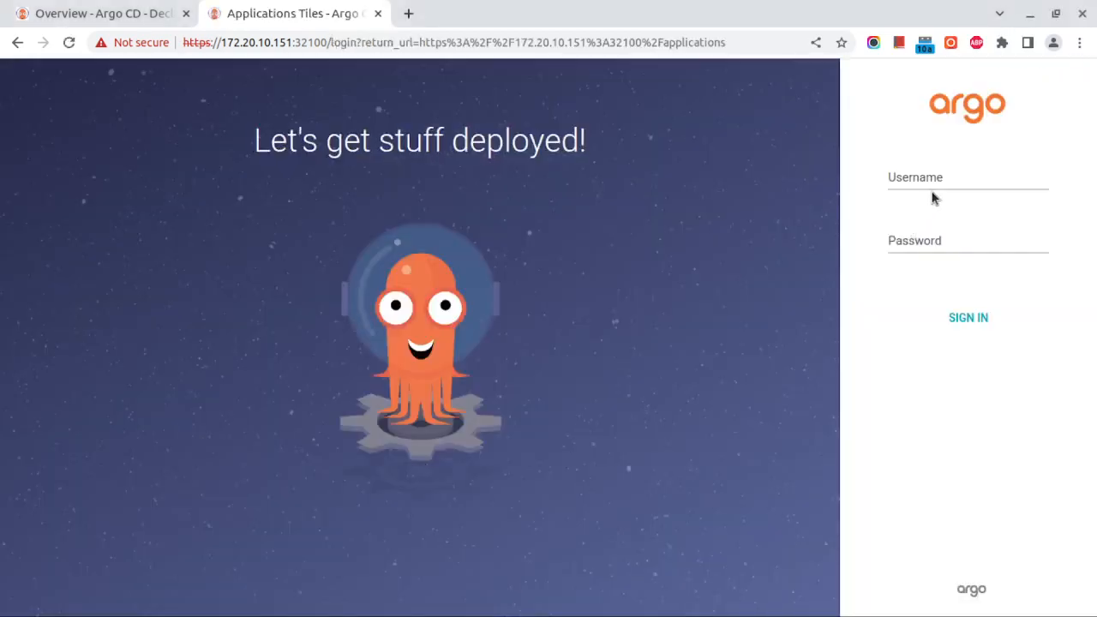
pyautogui.write('anusha')
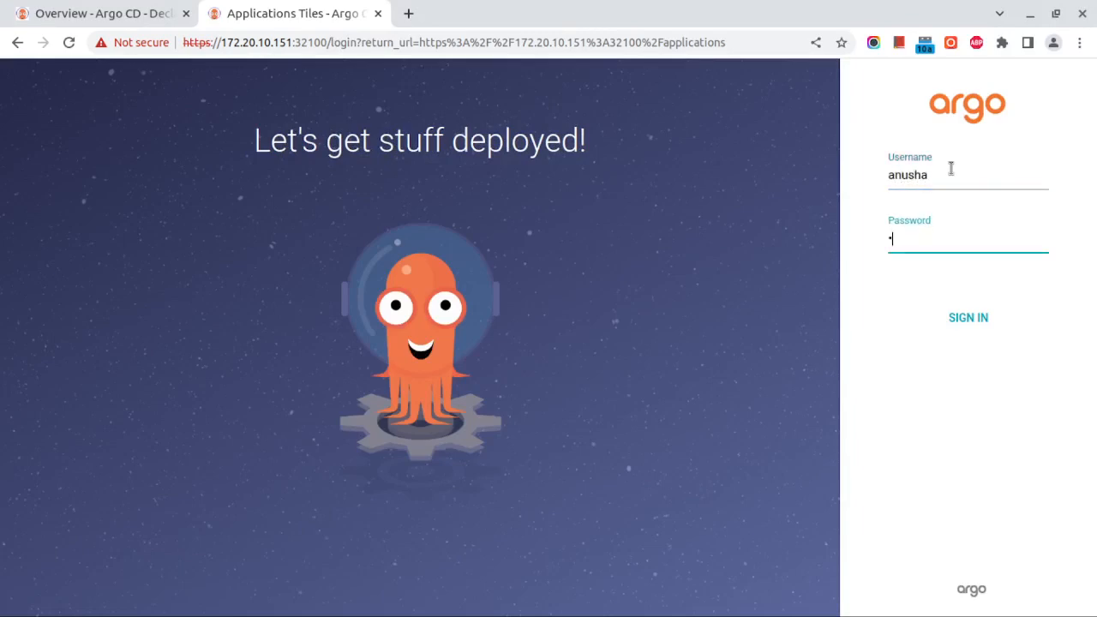
pyautogui.write('password')
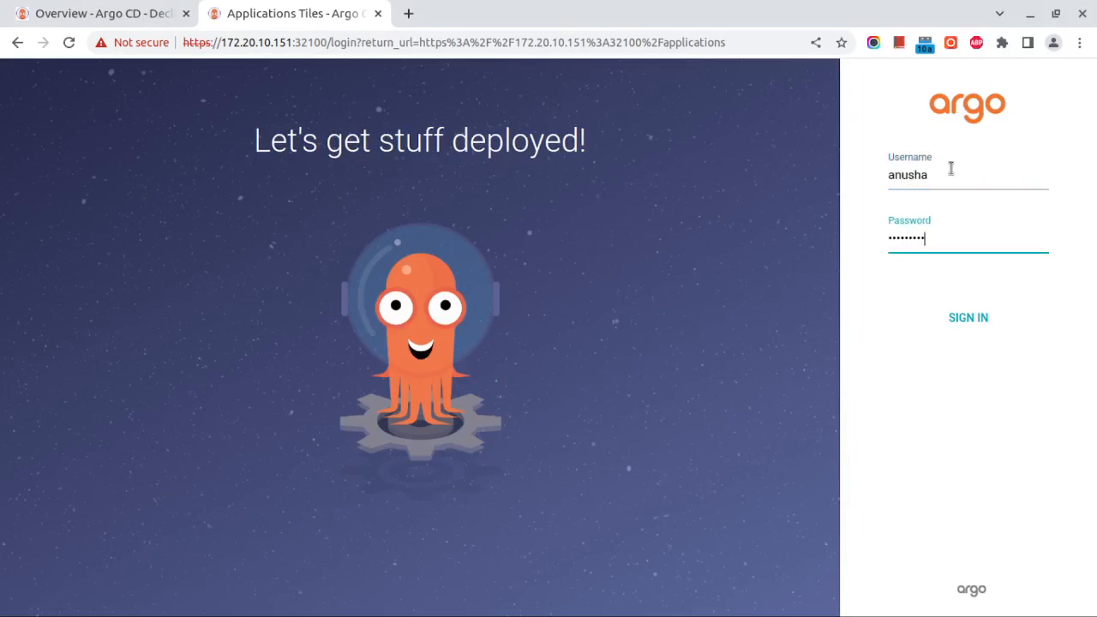
pyautogui.click(967, 318)
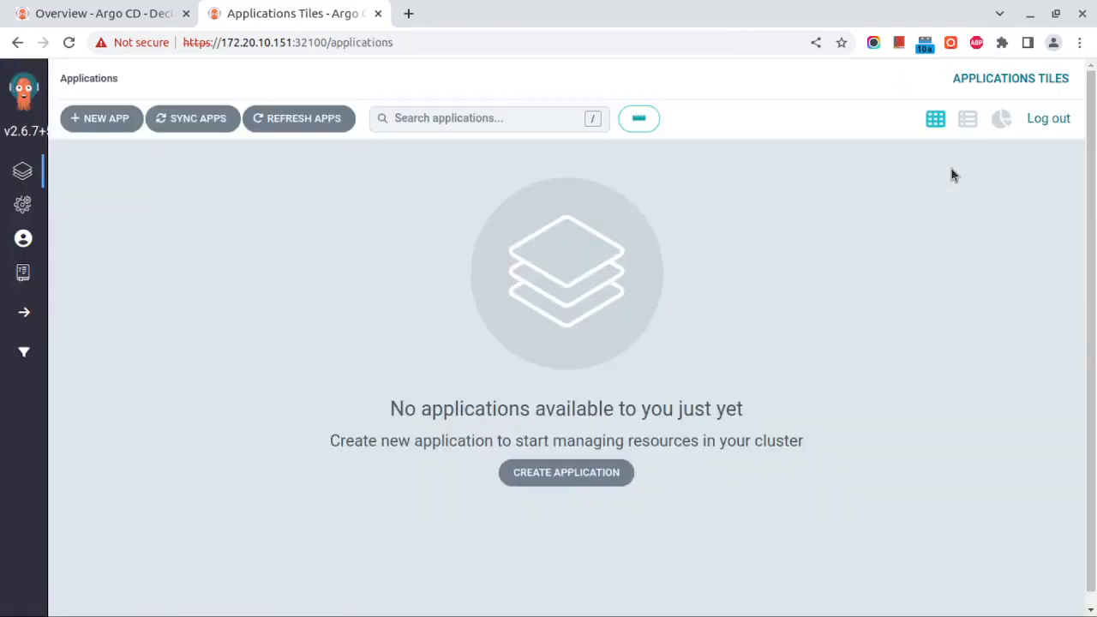
pyautogui.moveTo(864, 178)
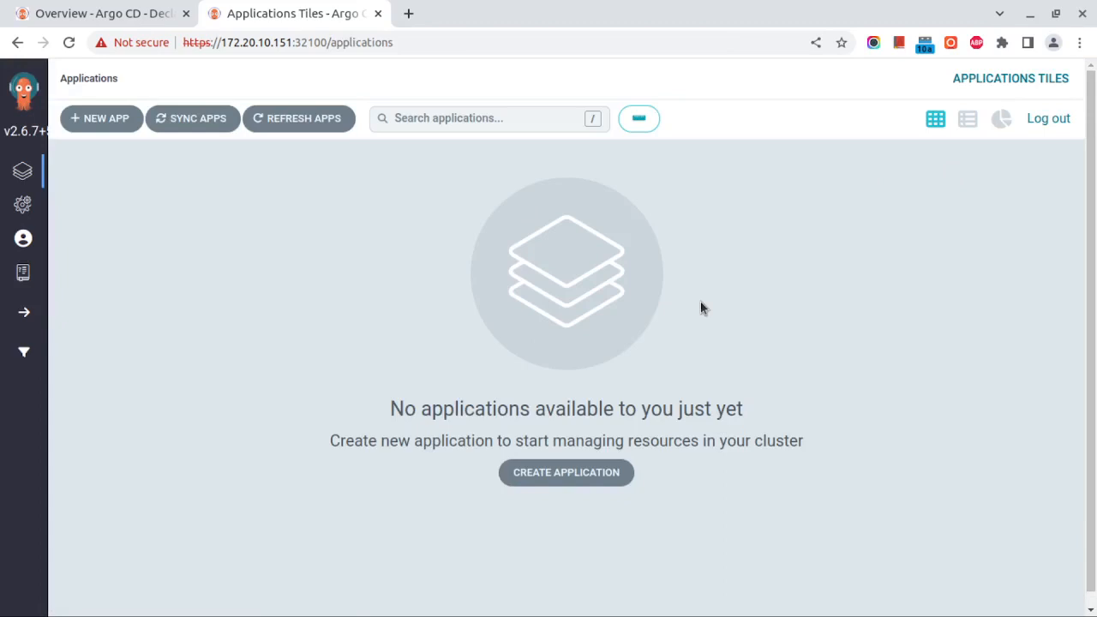
pyautogui.moveTo(72, 247)
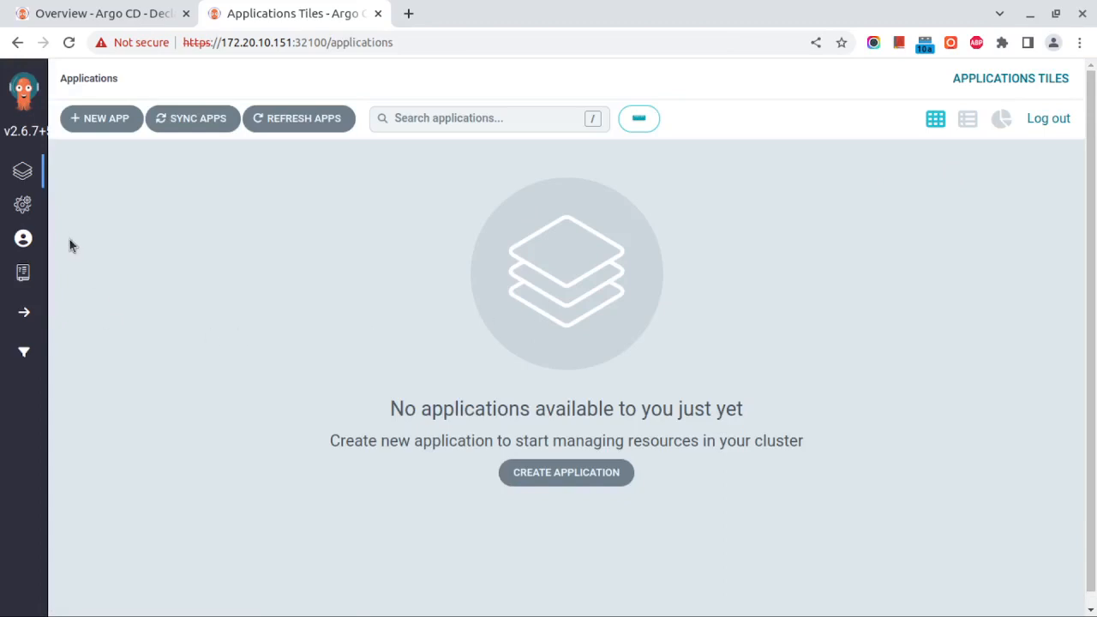
pyautogui.moveTo(24, 204)
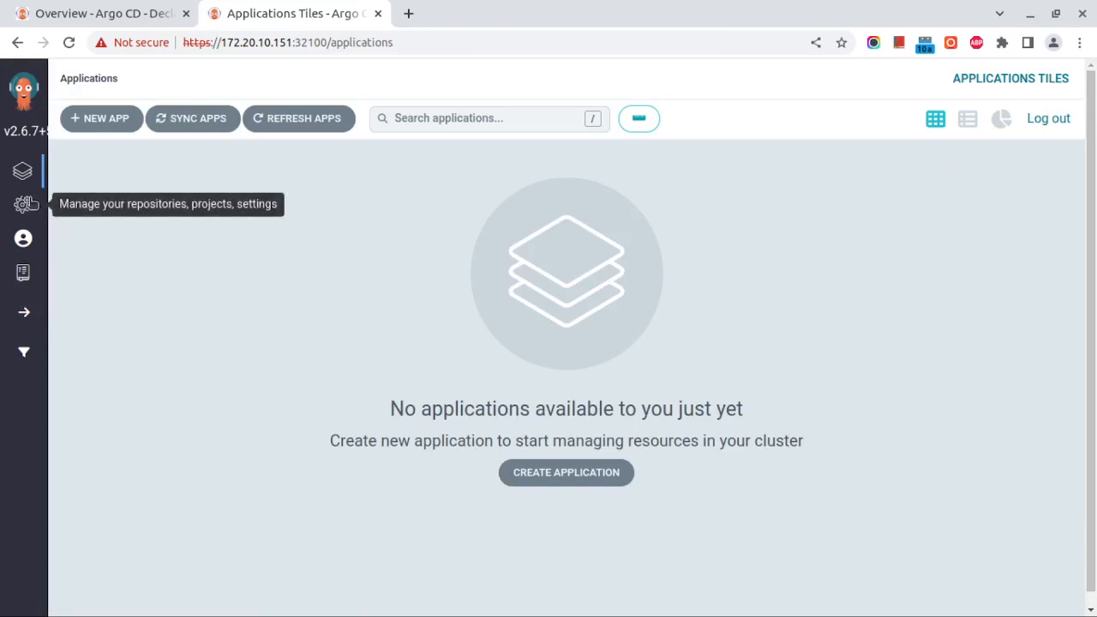
# Step: Generate a new API token with Token ID 'Test' on the anusha account page
pyautogui.click(24, 205)
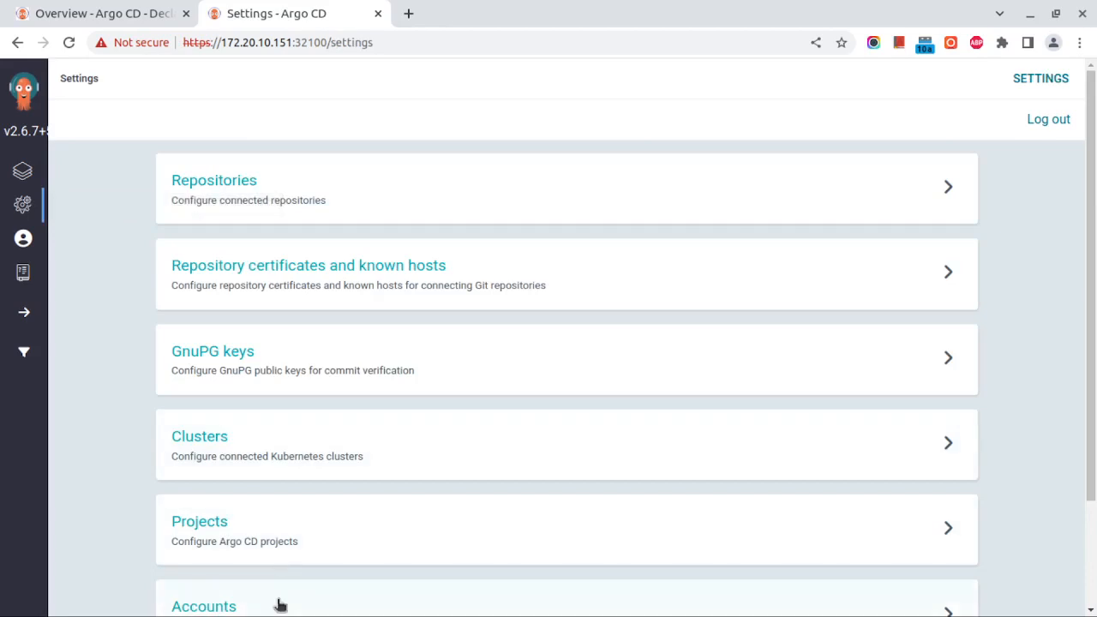
pyautogui.click(204, 607)
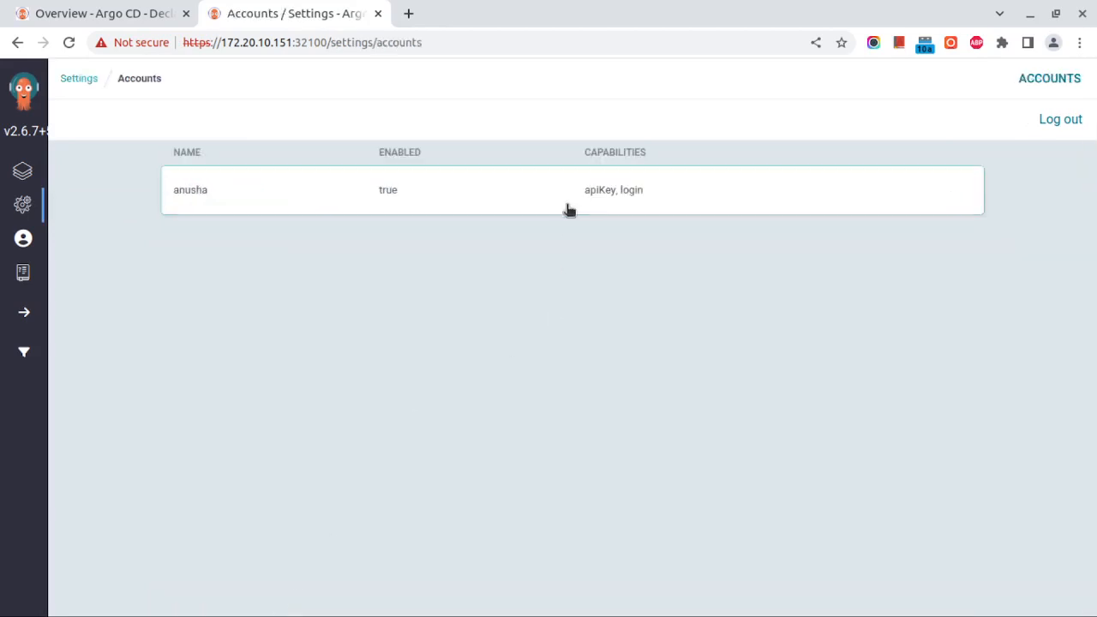
pyautogui.click(190, 189)
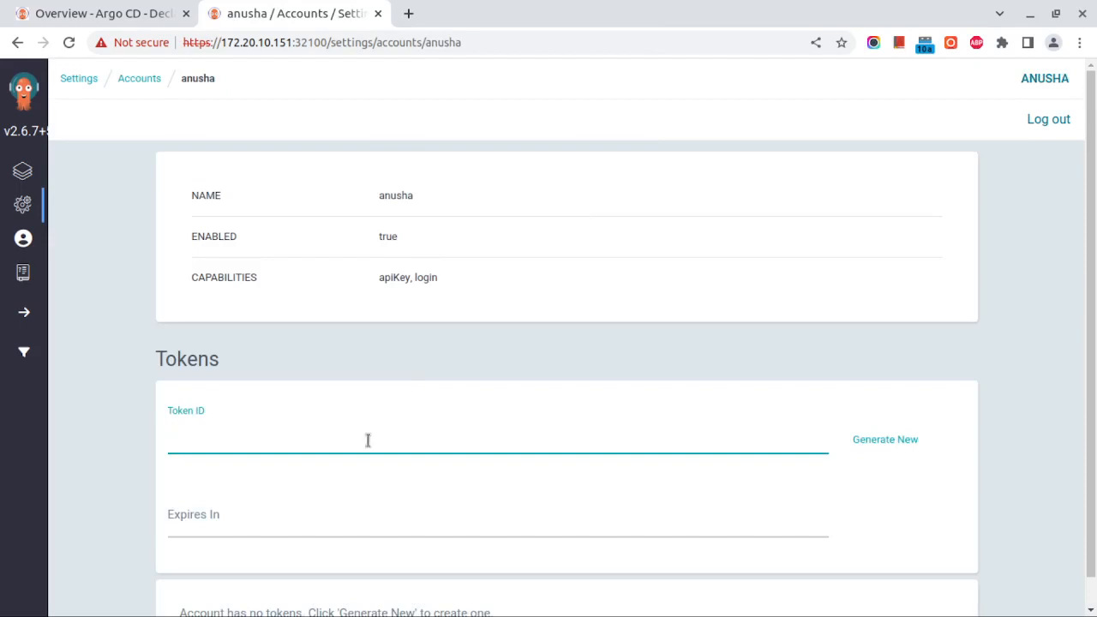
pyautogui.write('Test')
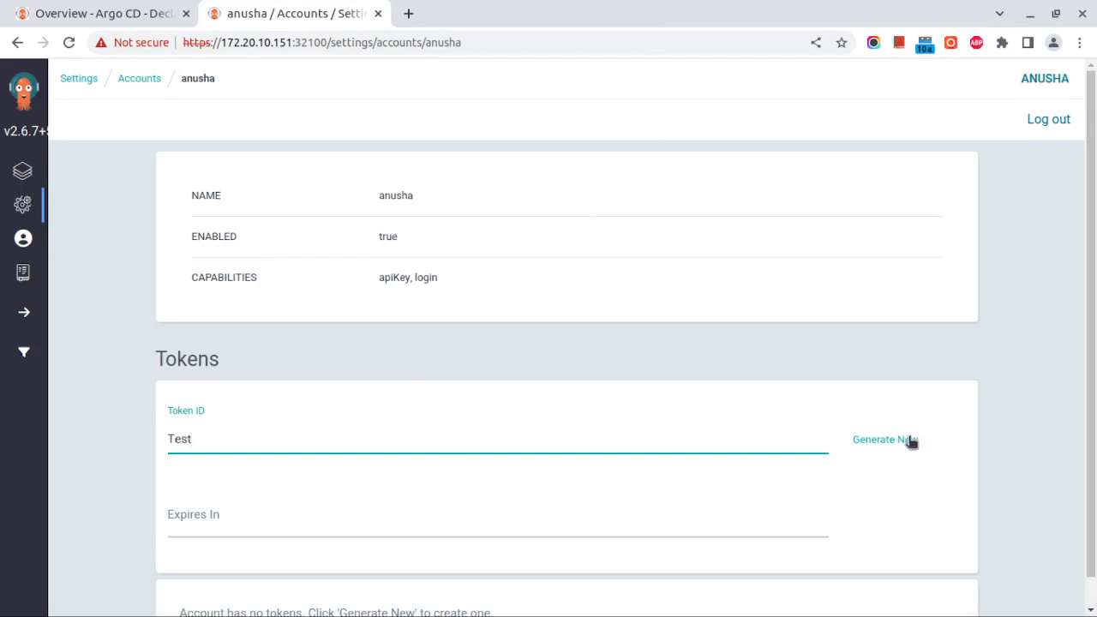
pyautogui.click(885, 439)
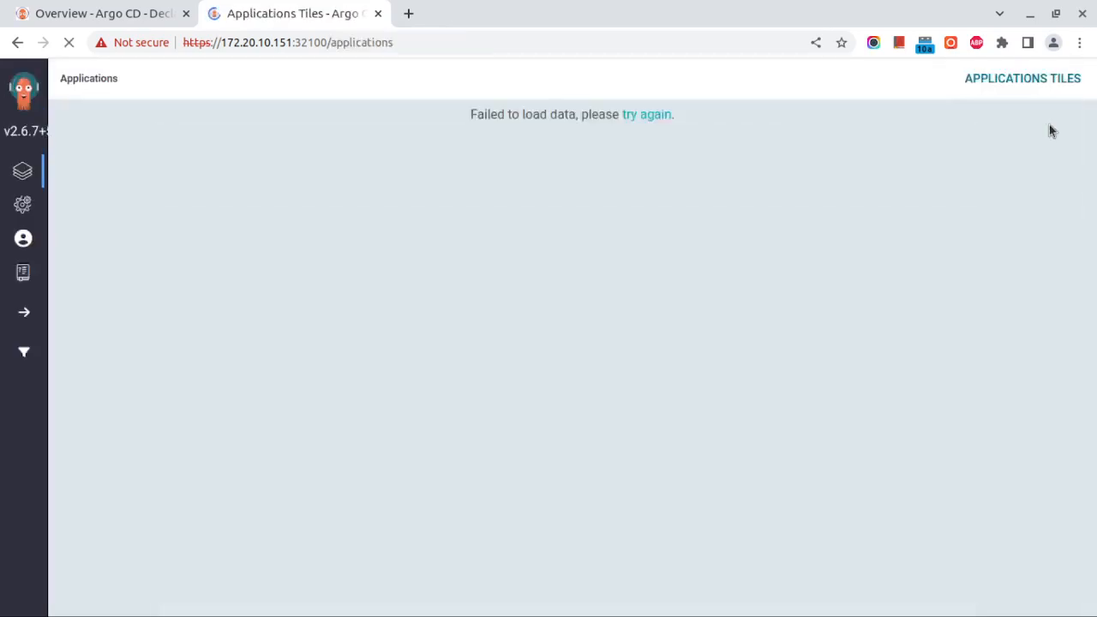
# Step: Sign back in with the admin credentials and head to Settings for the accounts list
pyautogui.write('adm')
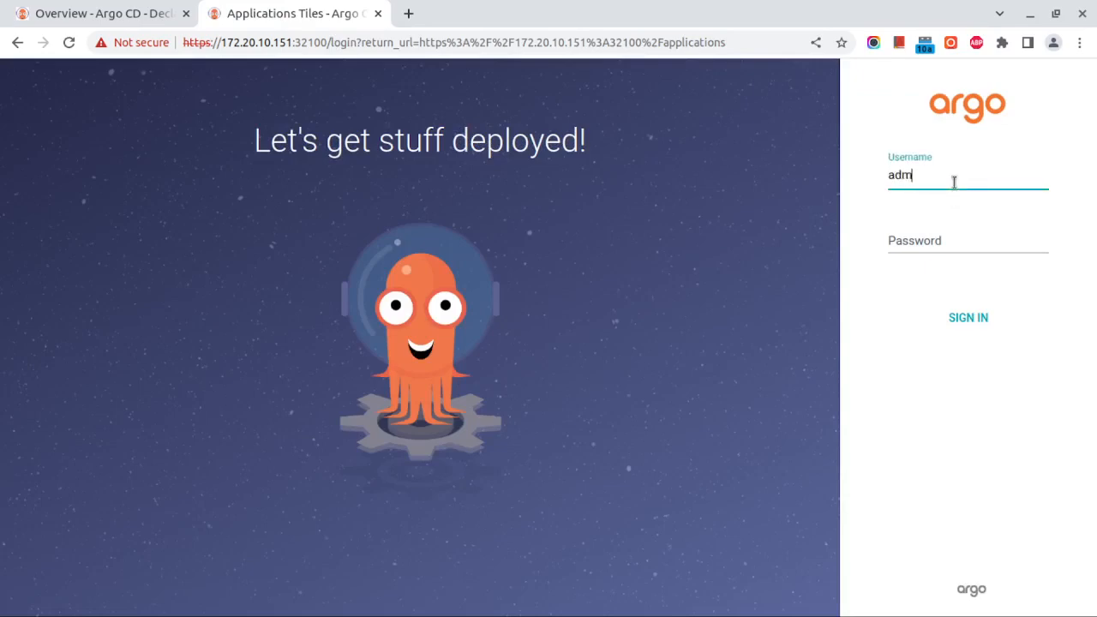
pyautogui.click(967, 240)
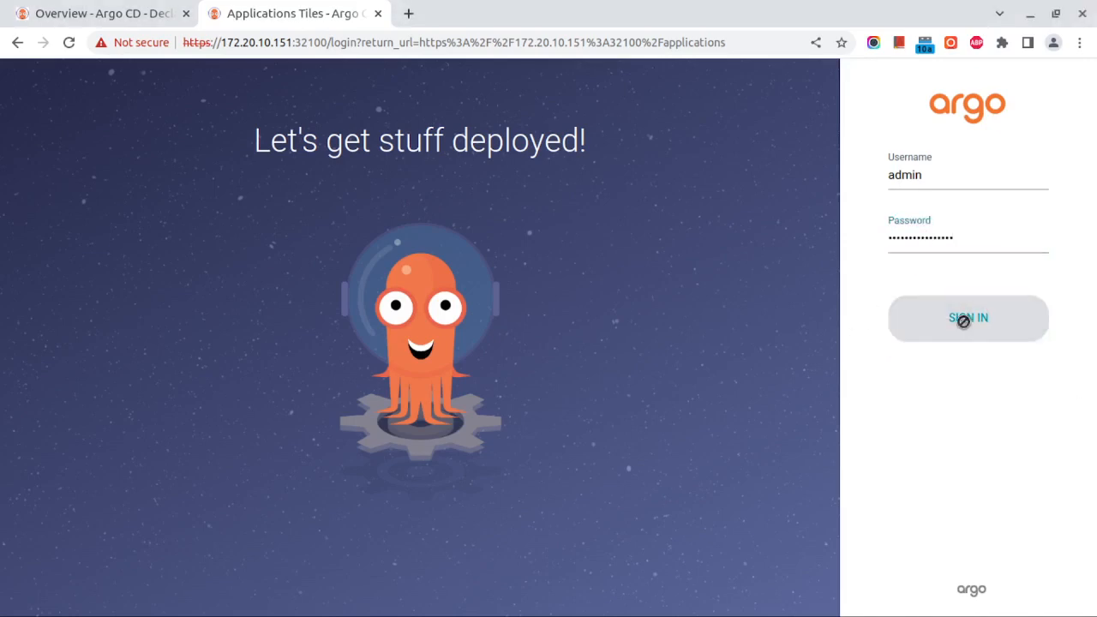
pyautogui.click(967, 317)
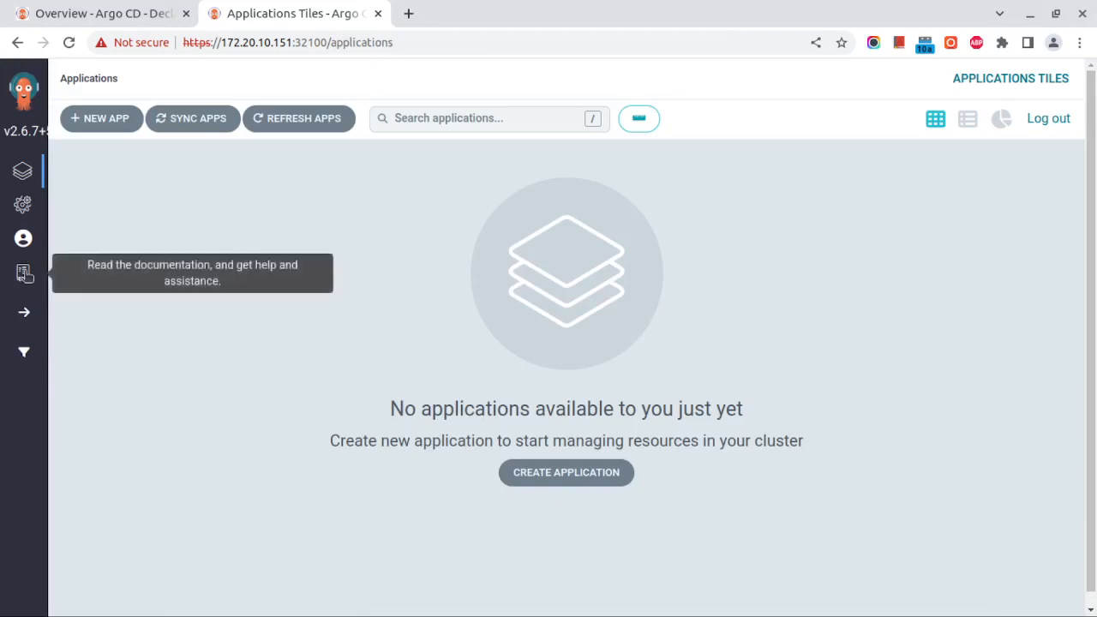
pyautogui.click(24, 204)
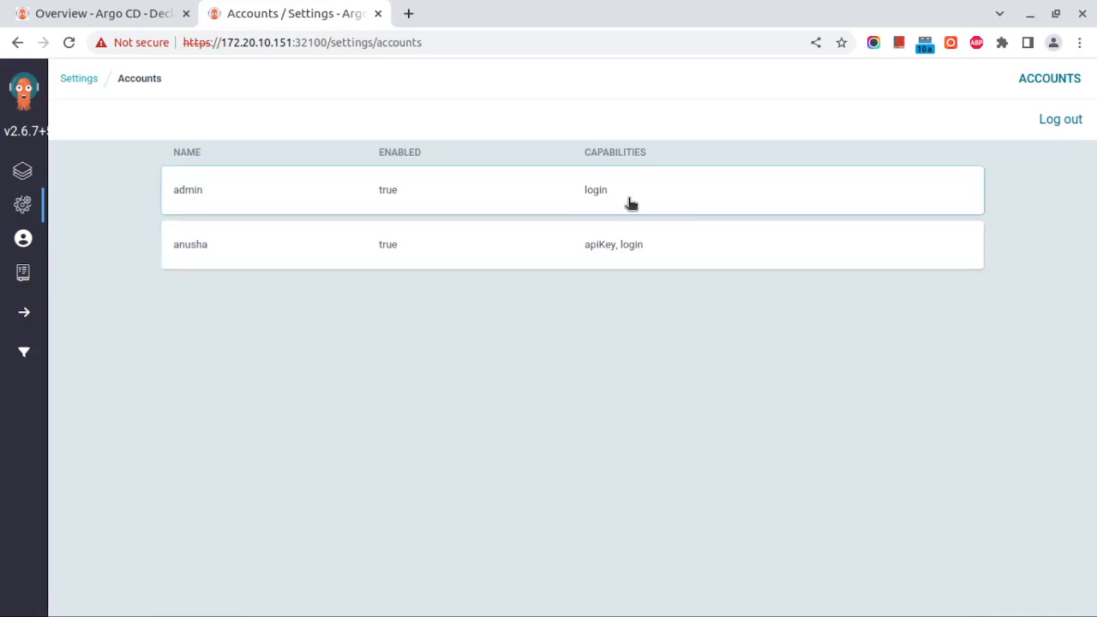
pyautogui.moveTo(24, 291)
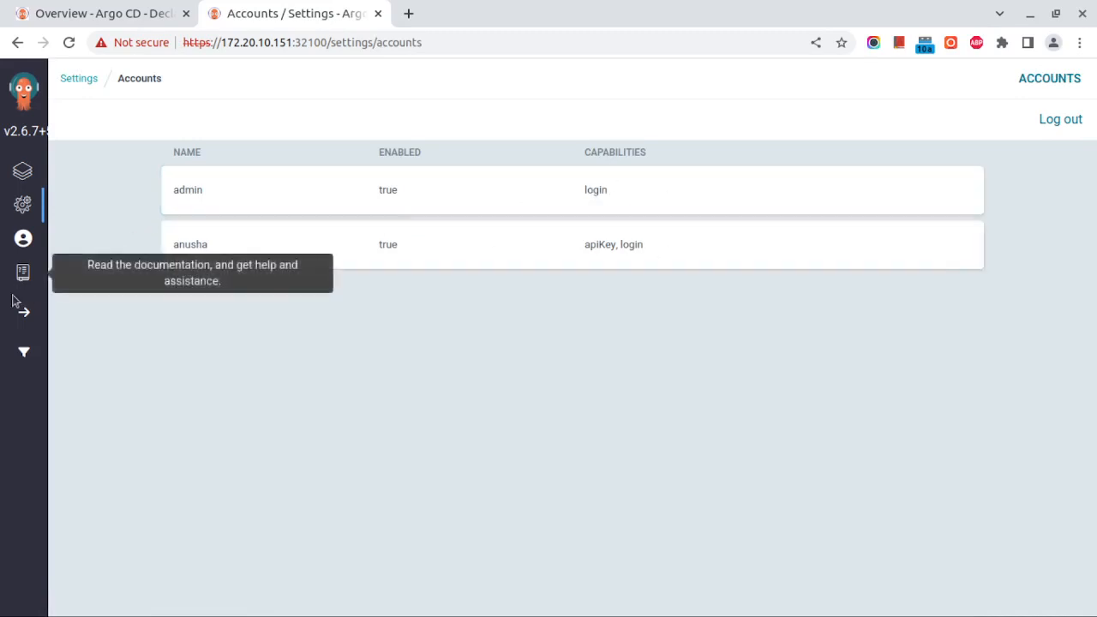
# Step: Attempt a token with Token ID 'testt' on the admin account, refused for missing apiKey capability
pyautogui.click(189, 189)
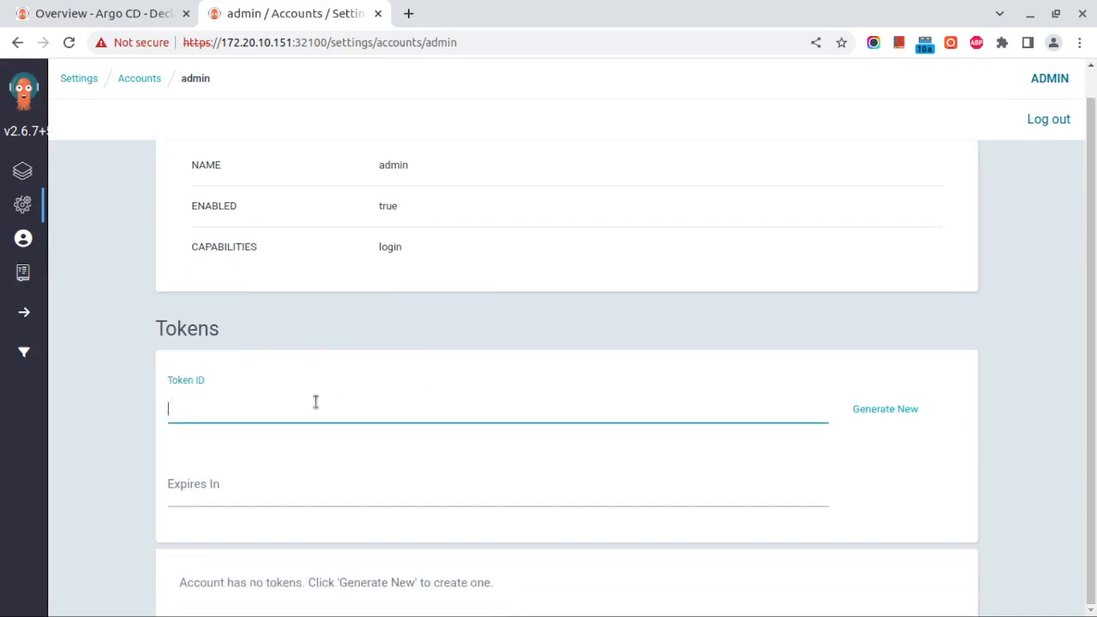
pyautogui.write('testt')
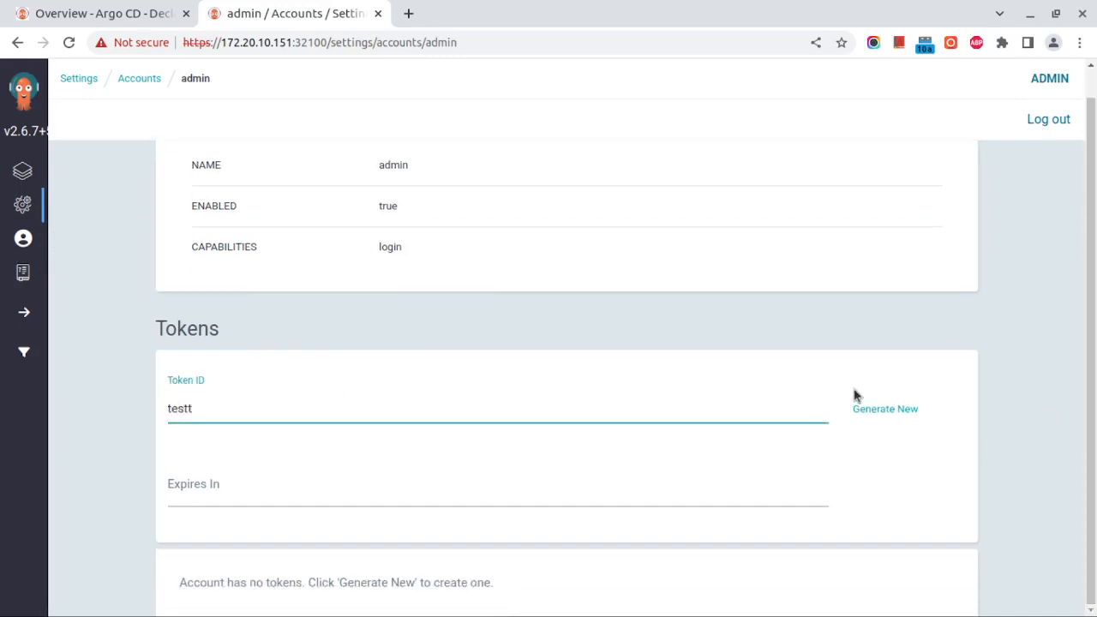
pyautogui.click(885, 408)
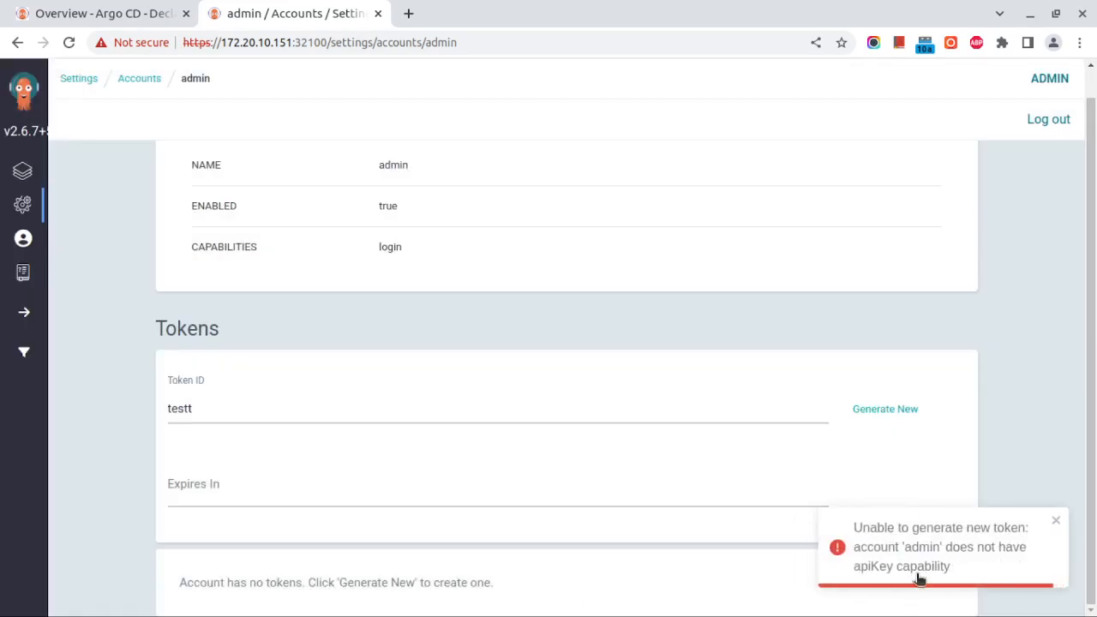
pyautogui.moveTo(913, 559)
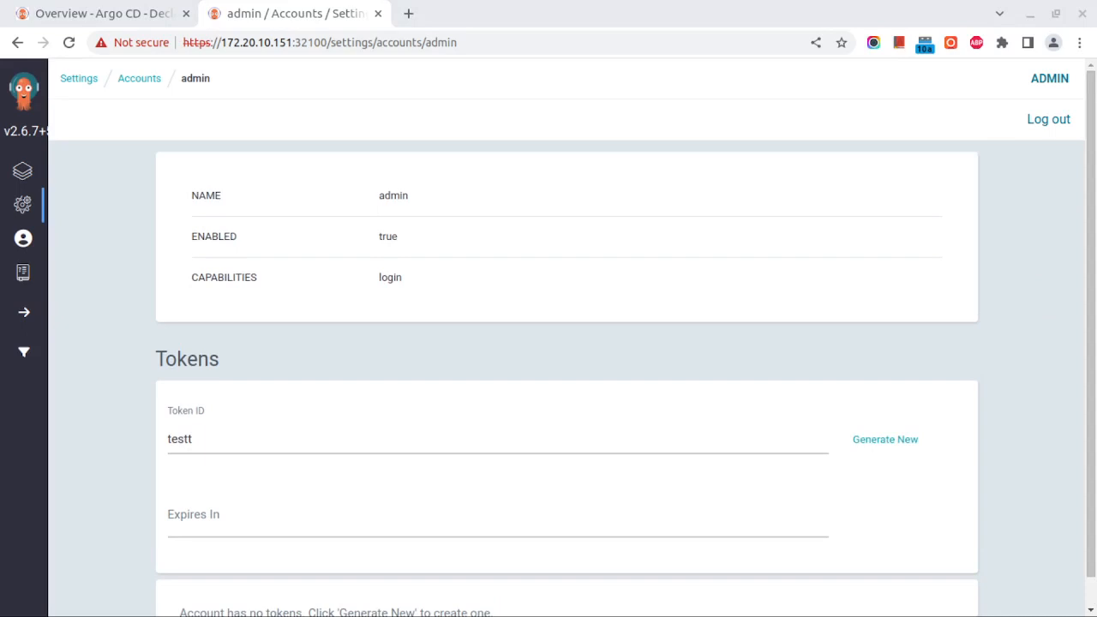
pyautogui.moveTo(148, 199)
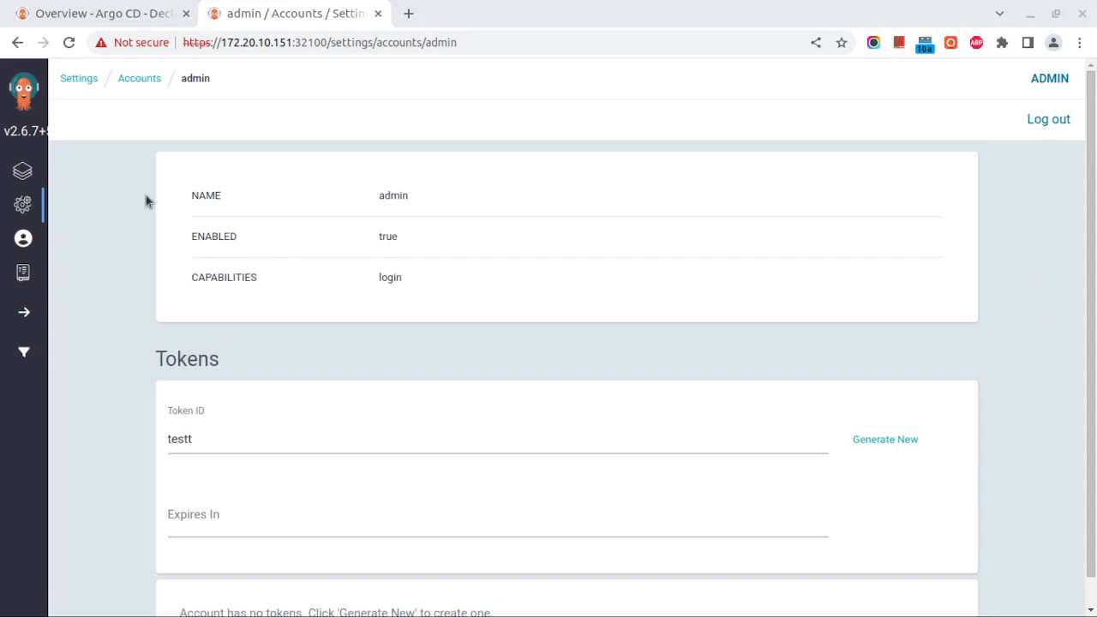
pyautogui.moveTo(24, 239)
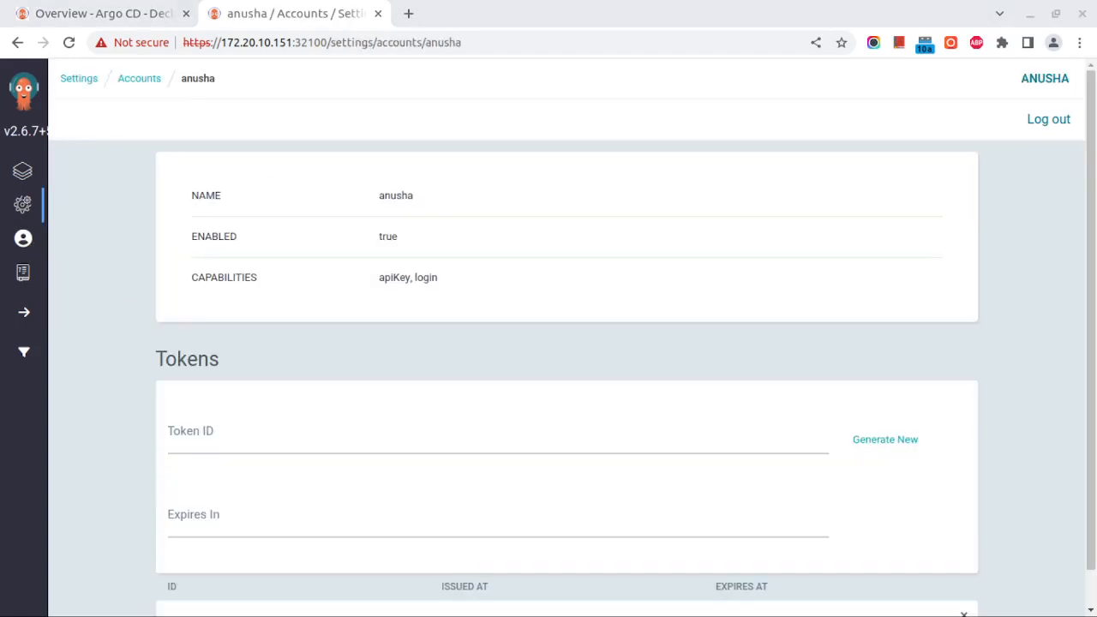
pyautogui.moveTo(24, 238)
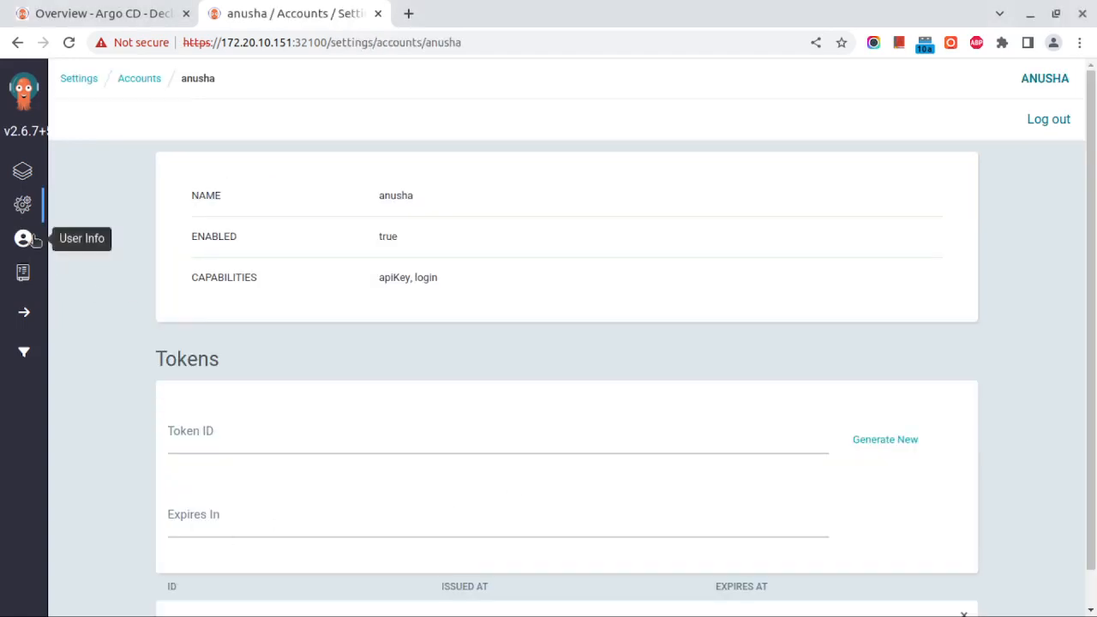
# Step: Check User Info shows admin signed in, then browse down the Settings overview
pyautogui.click(24, 239)
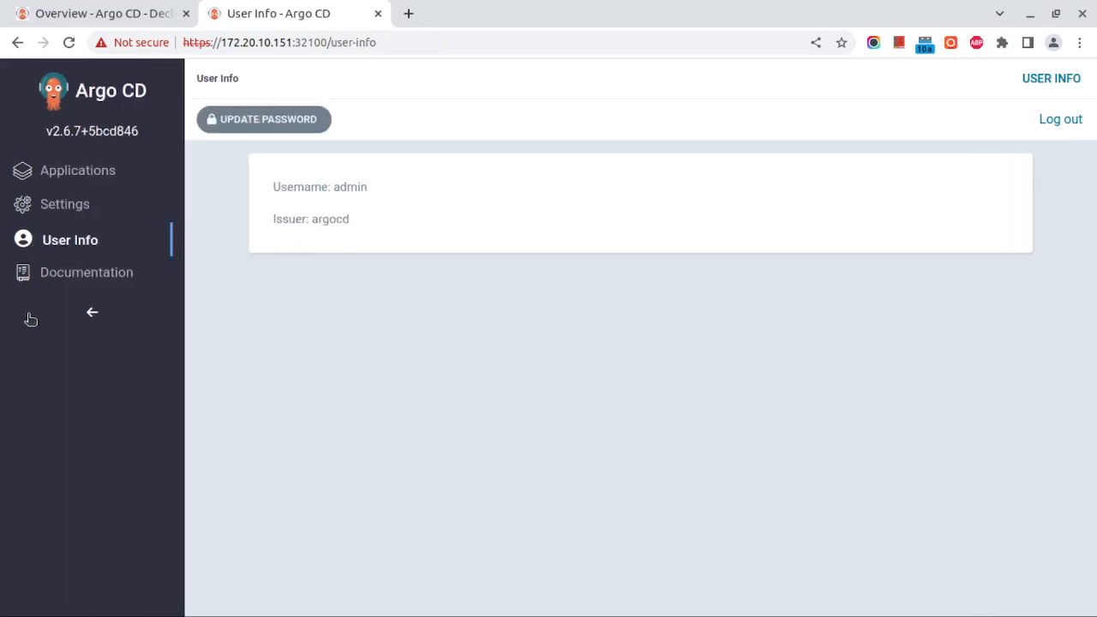
pyautogui.click(65, 204)
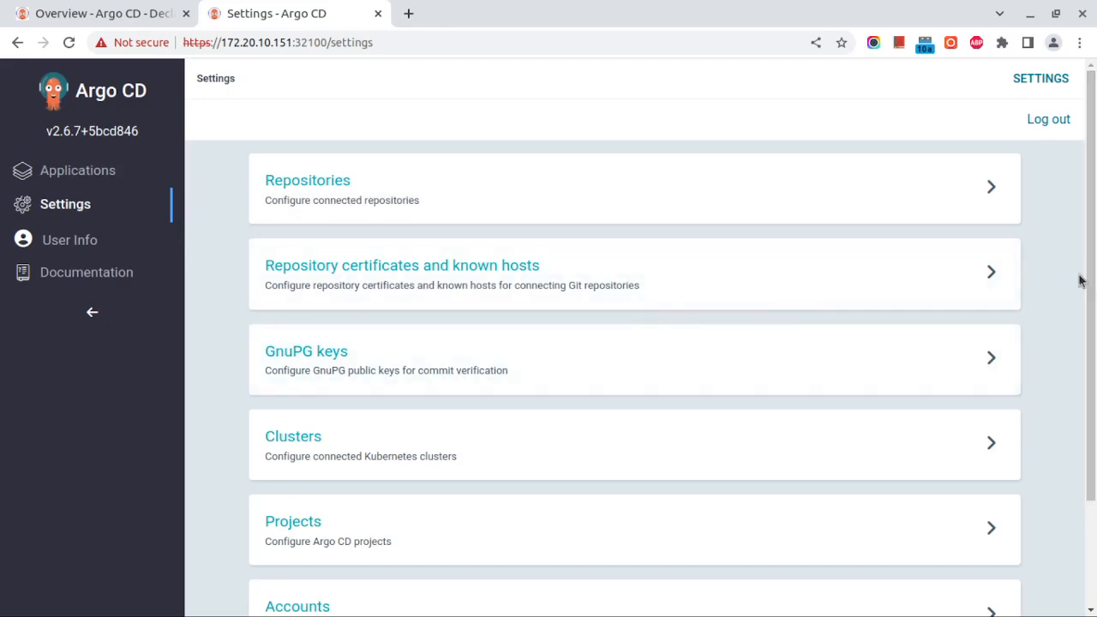
pyautogui.scroll(-3)
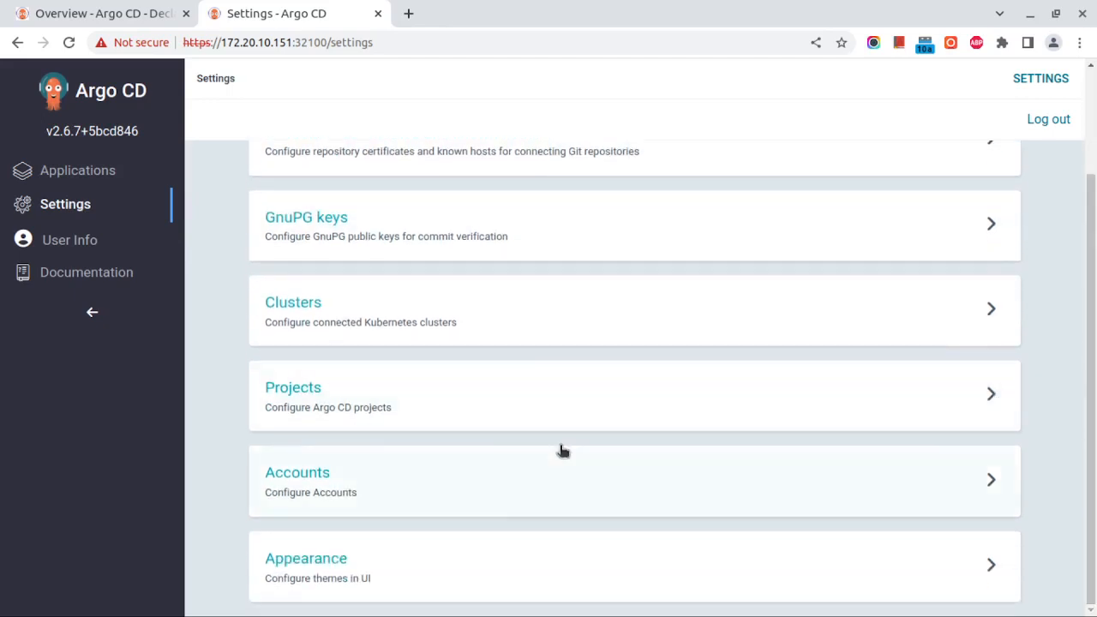